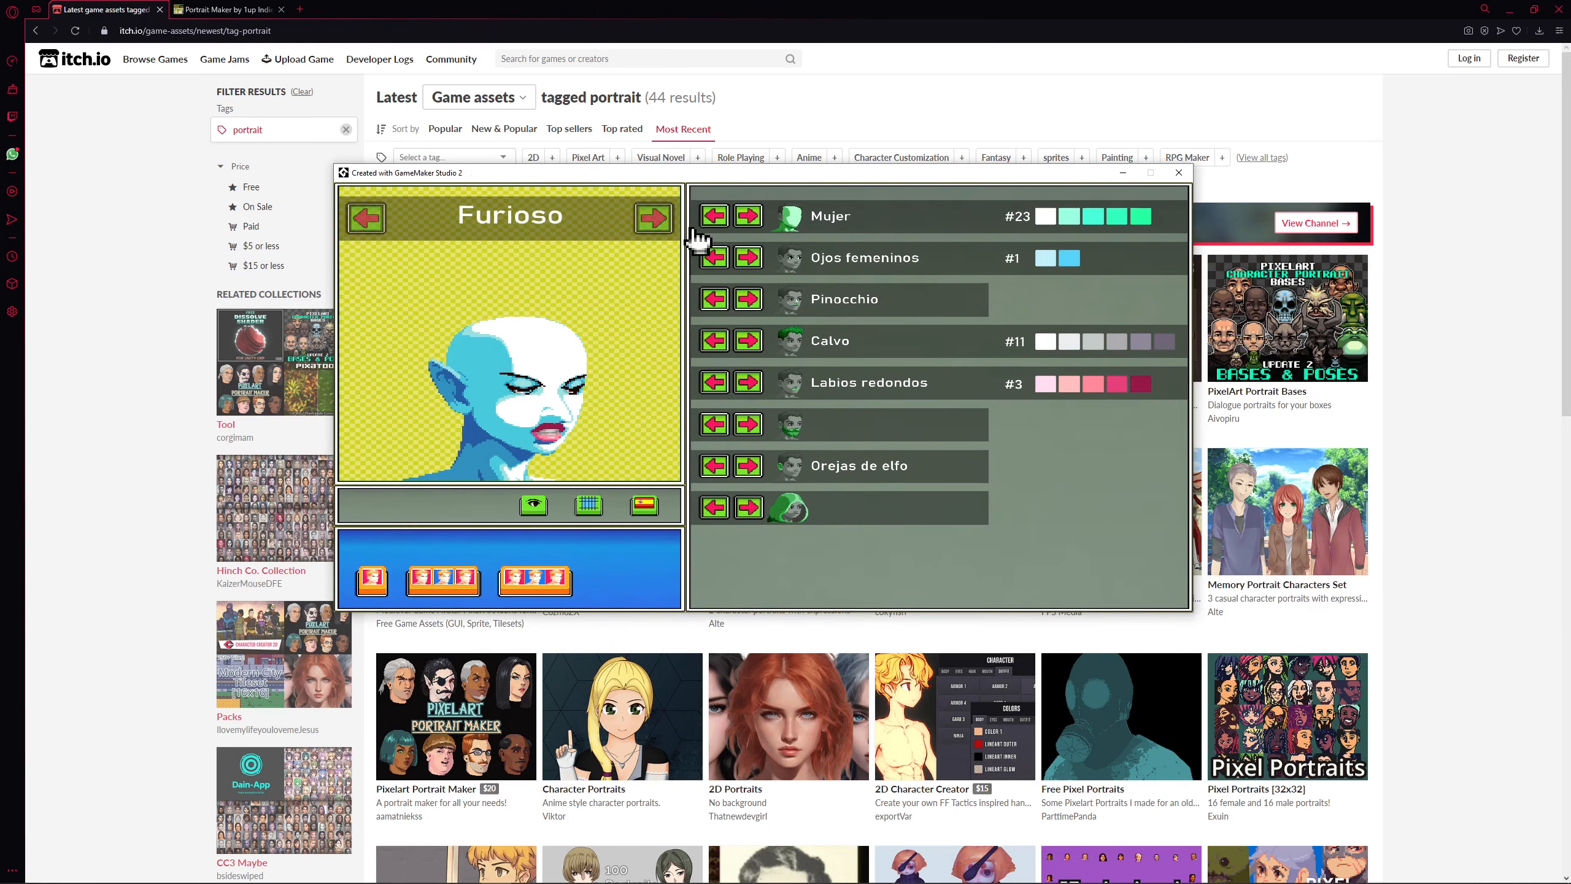
- Preview the Idle, Happy, Cocky and Cheeky expressions, then return to the itch.io listings
click(652, 217)
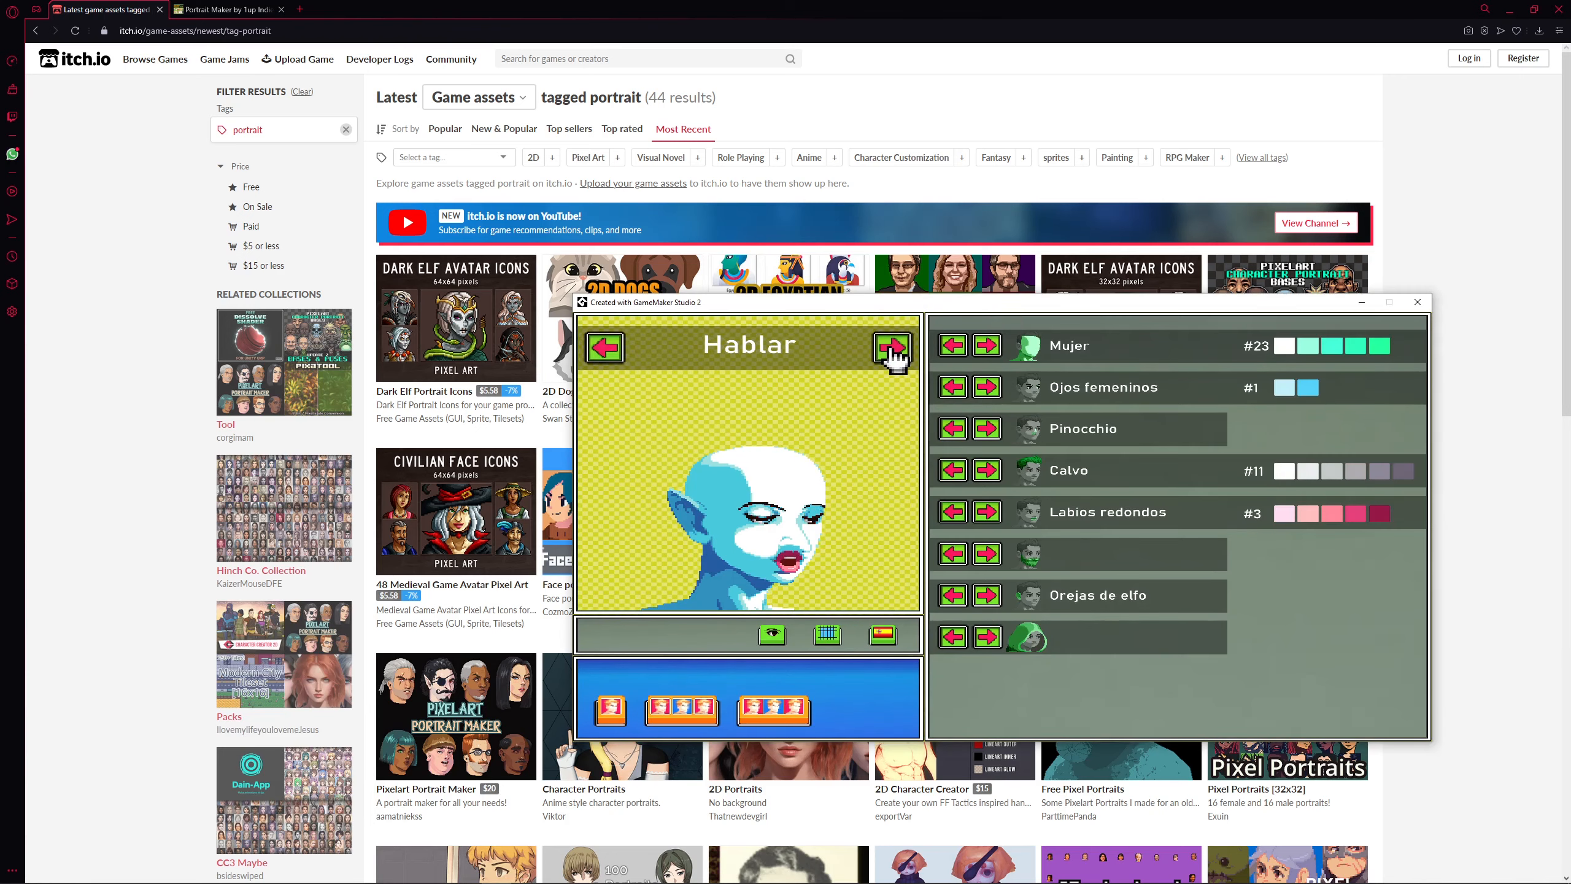
click(890, 346)
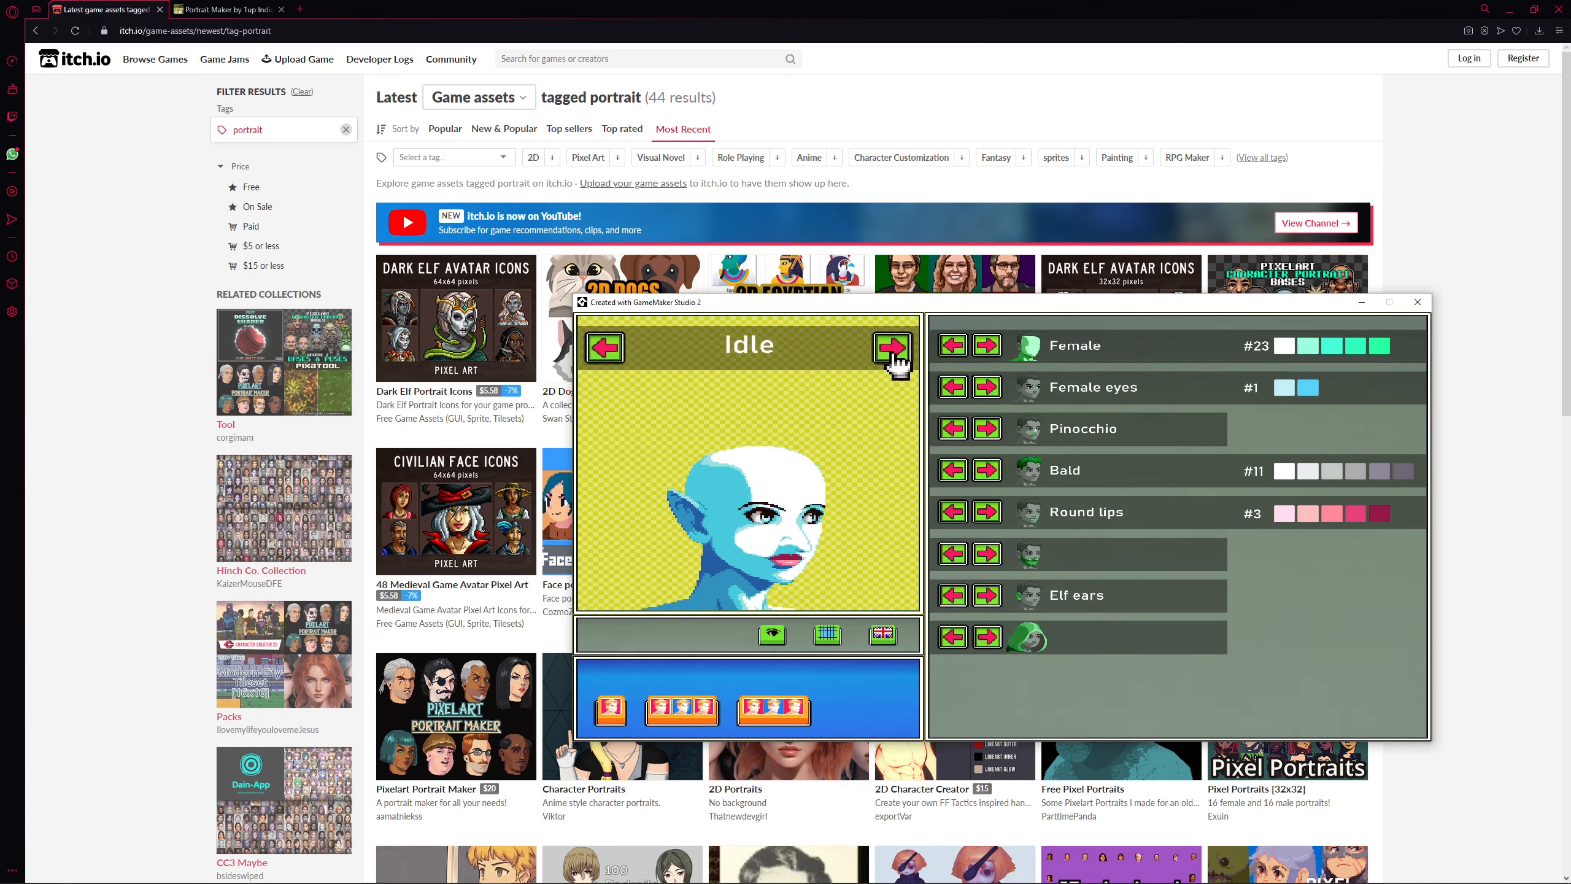
click(891, 346)
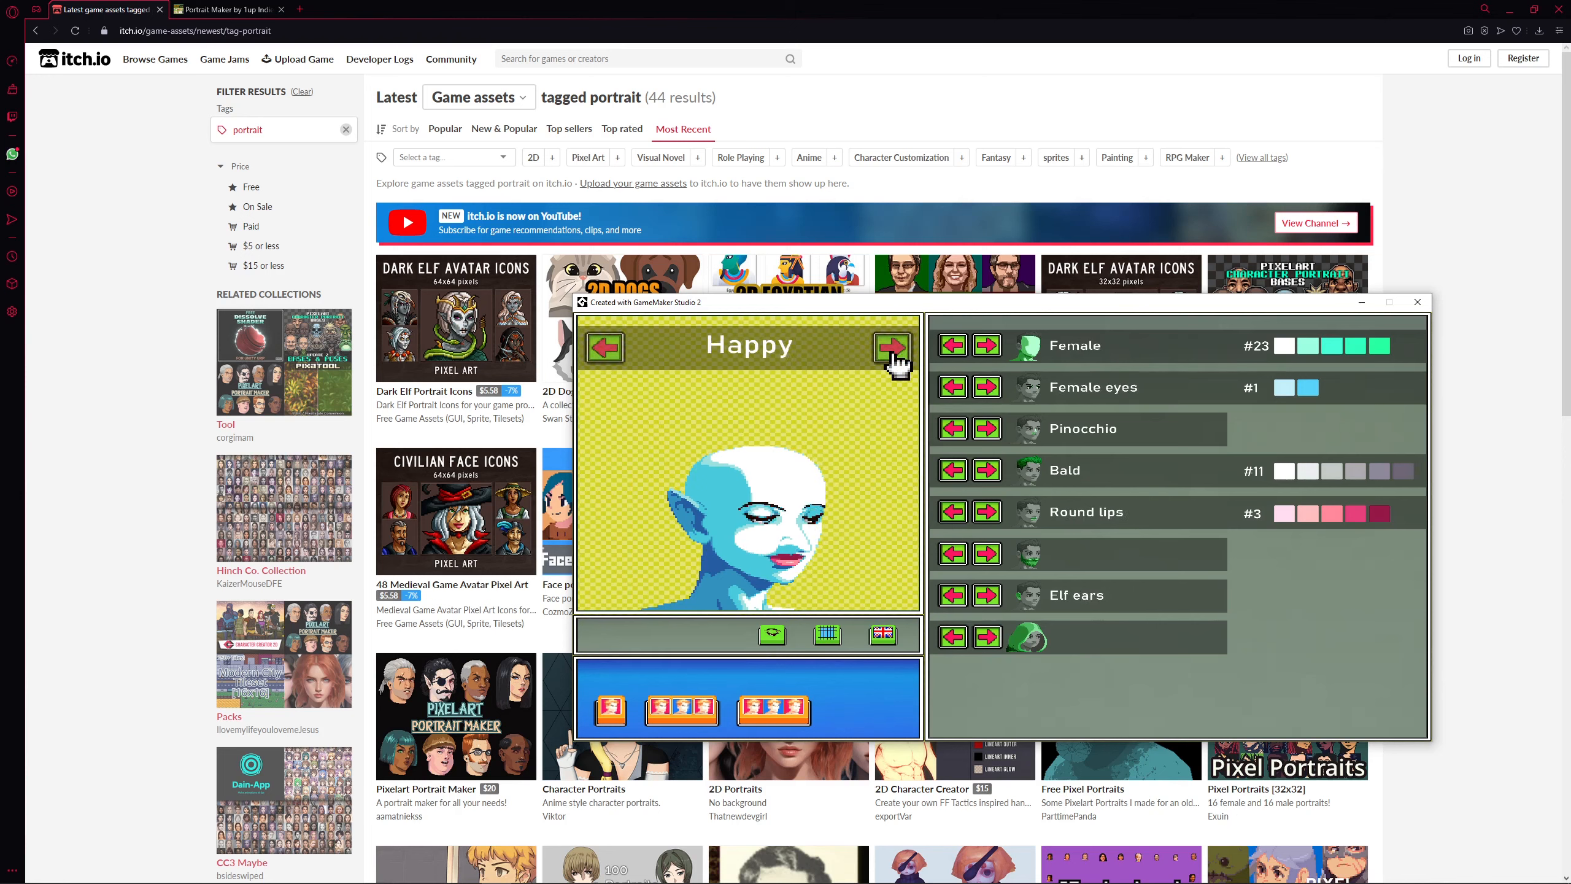
click(889, 346)
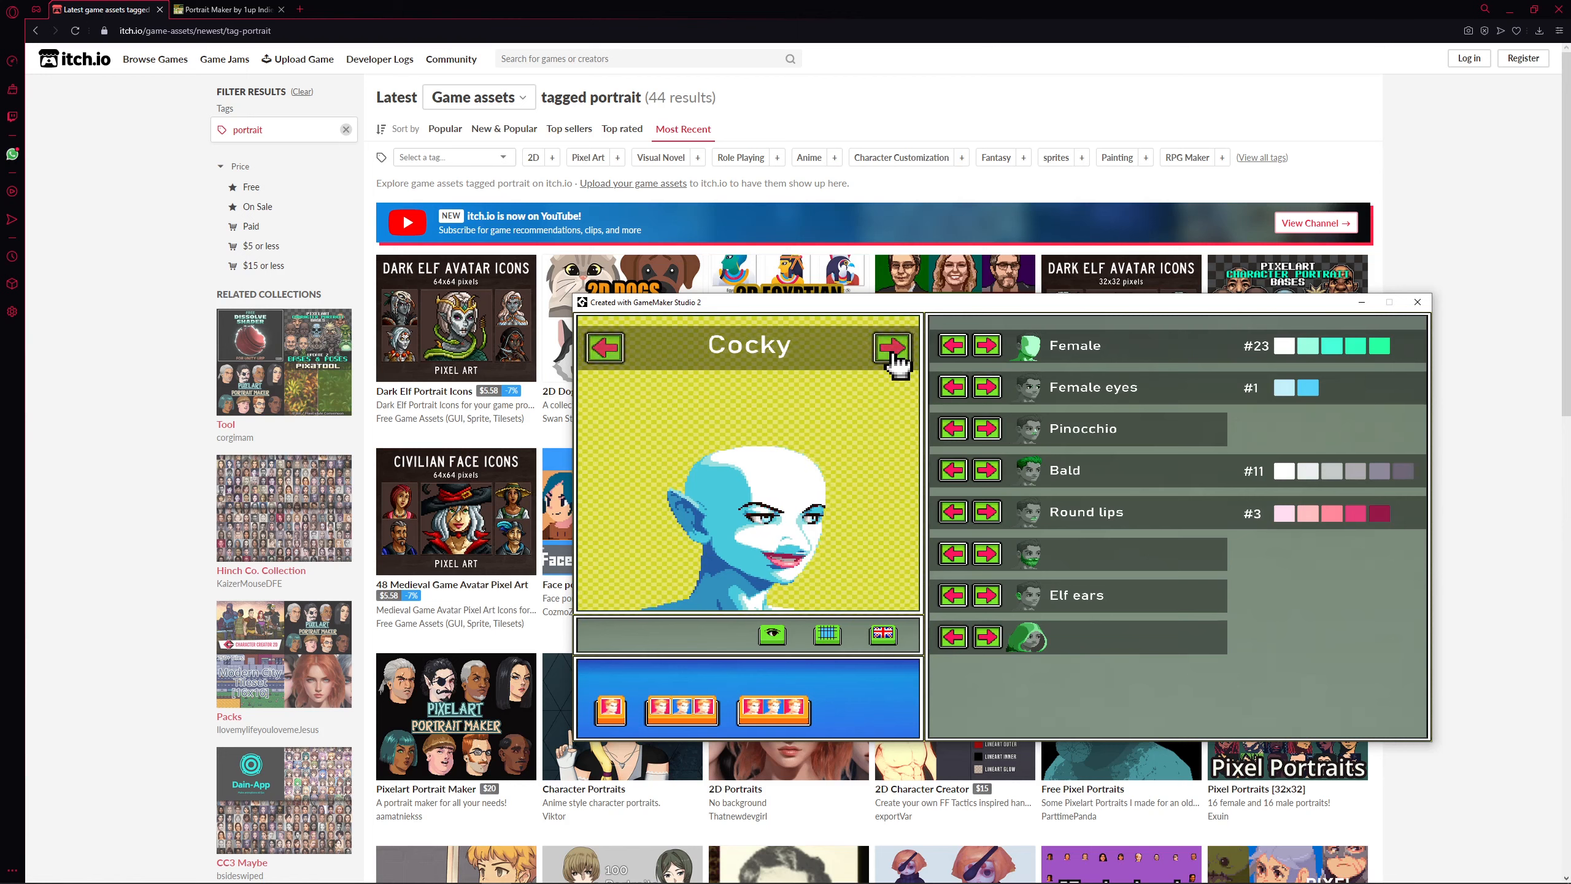
click(890, 346)
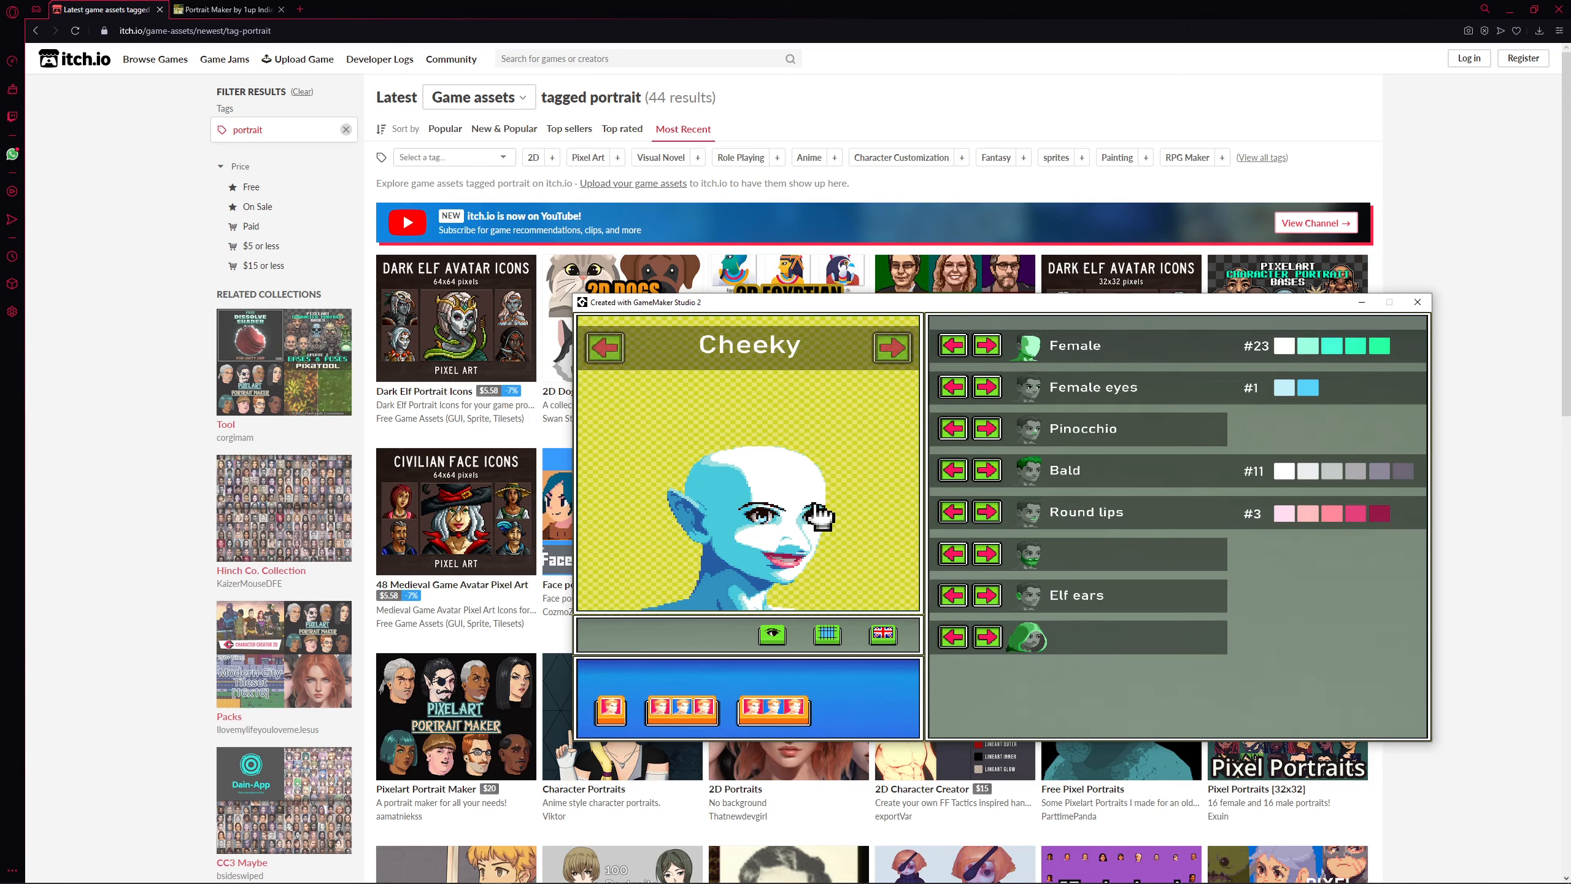
mouse_move(907, 575)
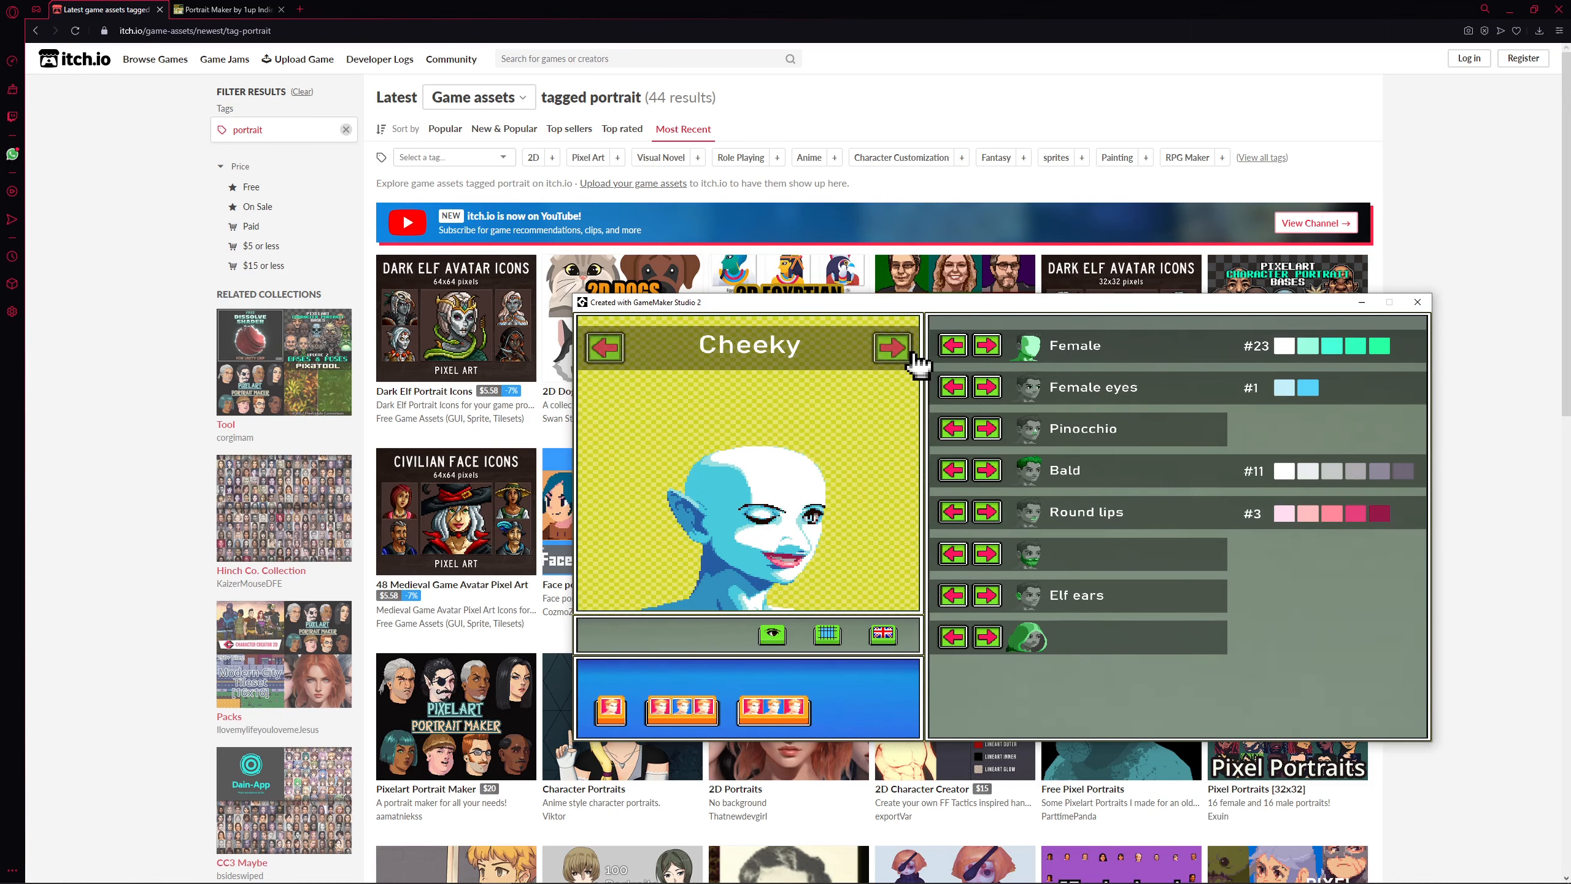
click(1414, 302)
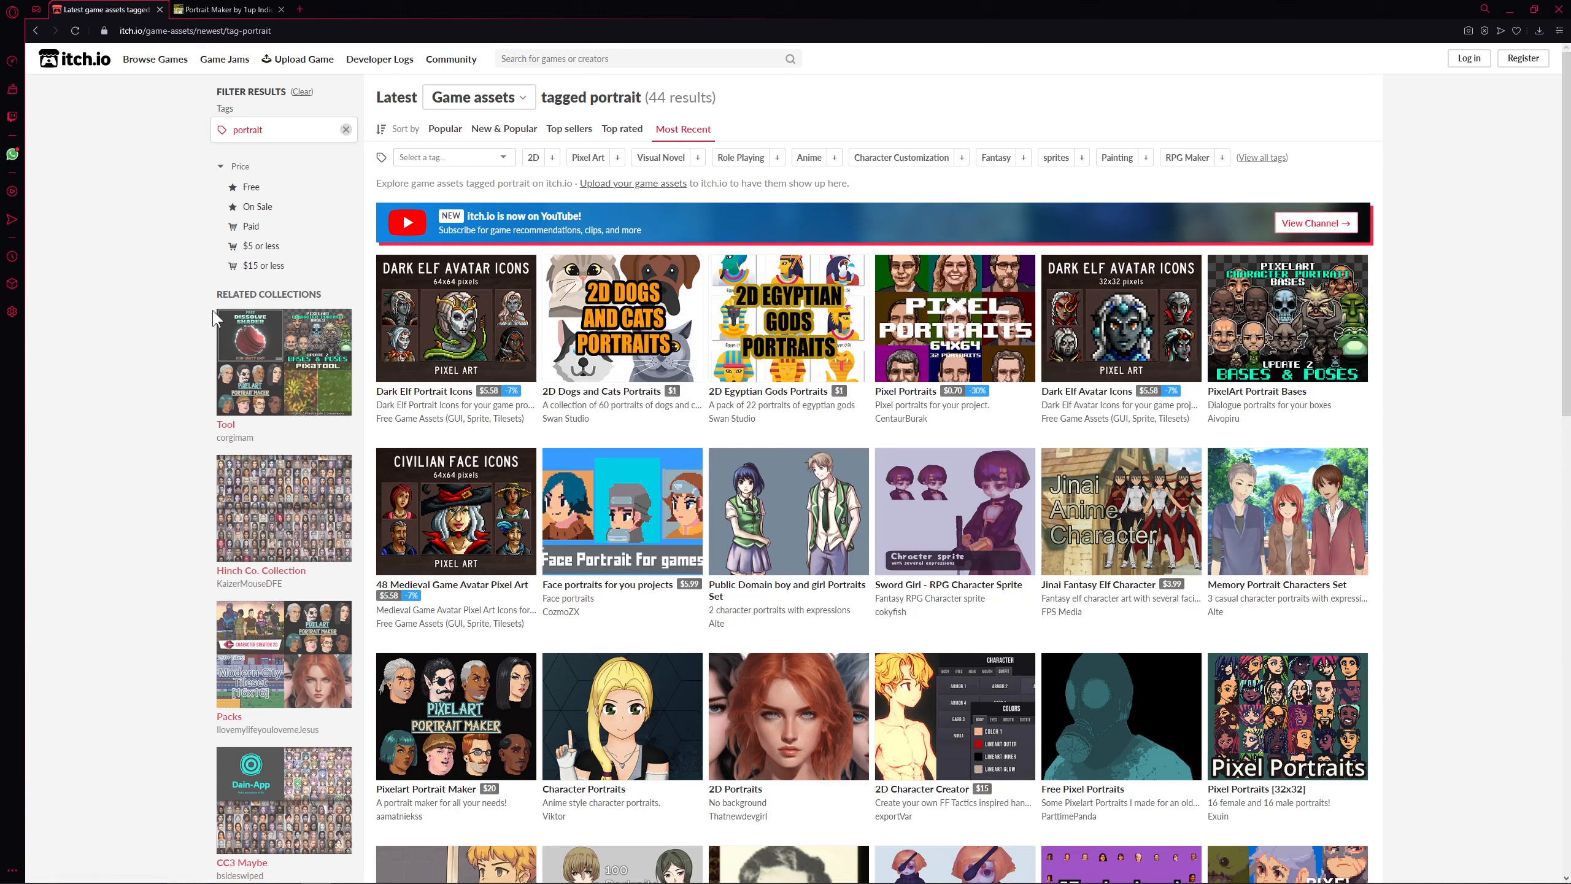
mouse_move(507, 118)
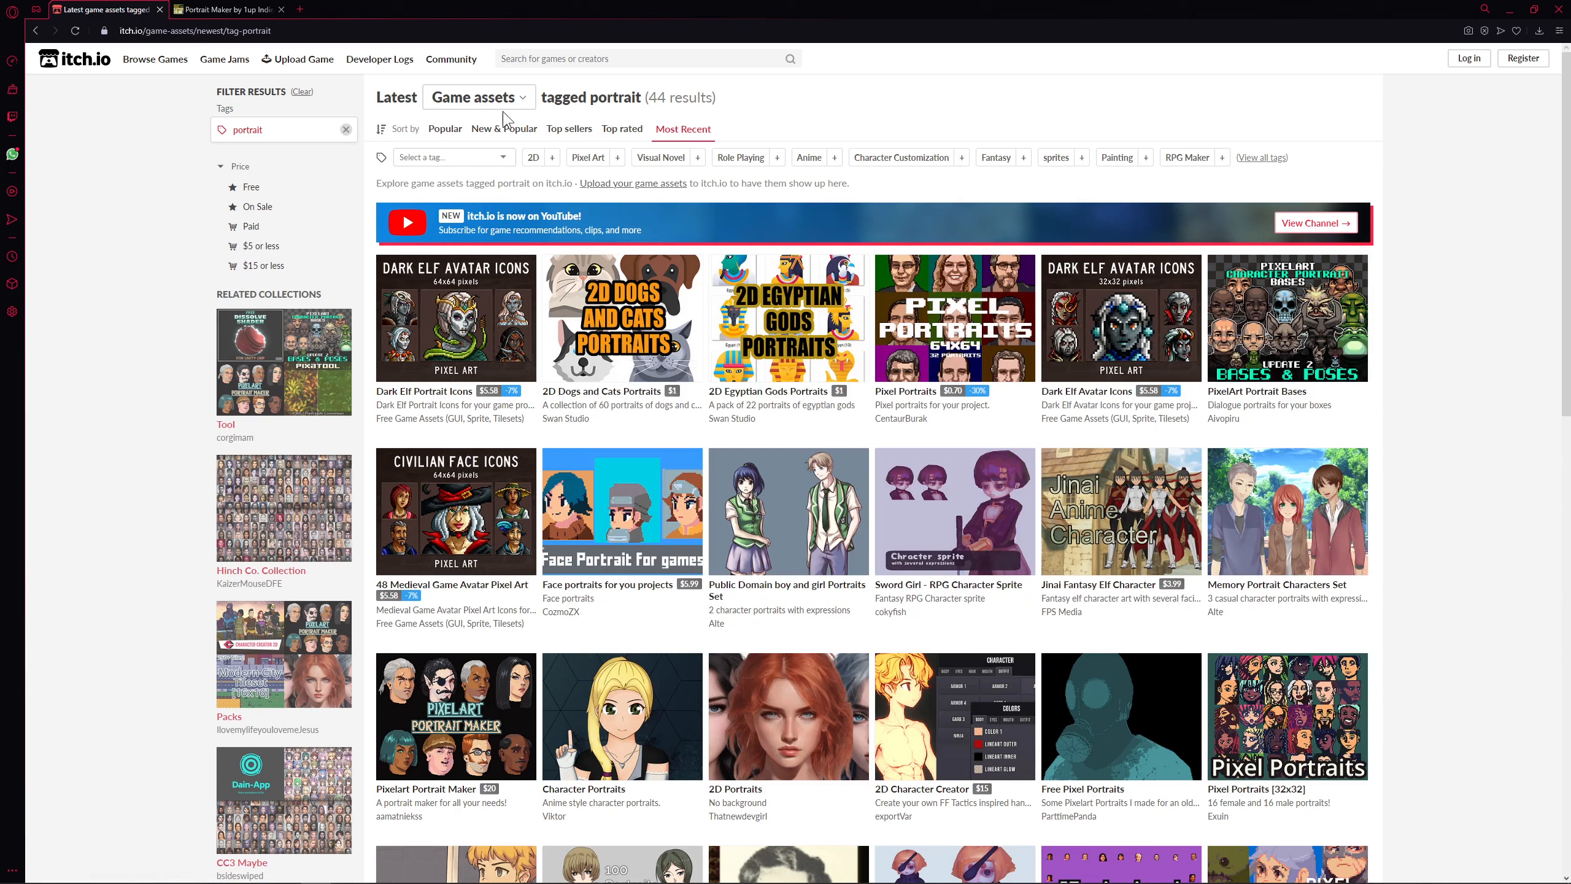
mouse_move(481, 270)
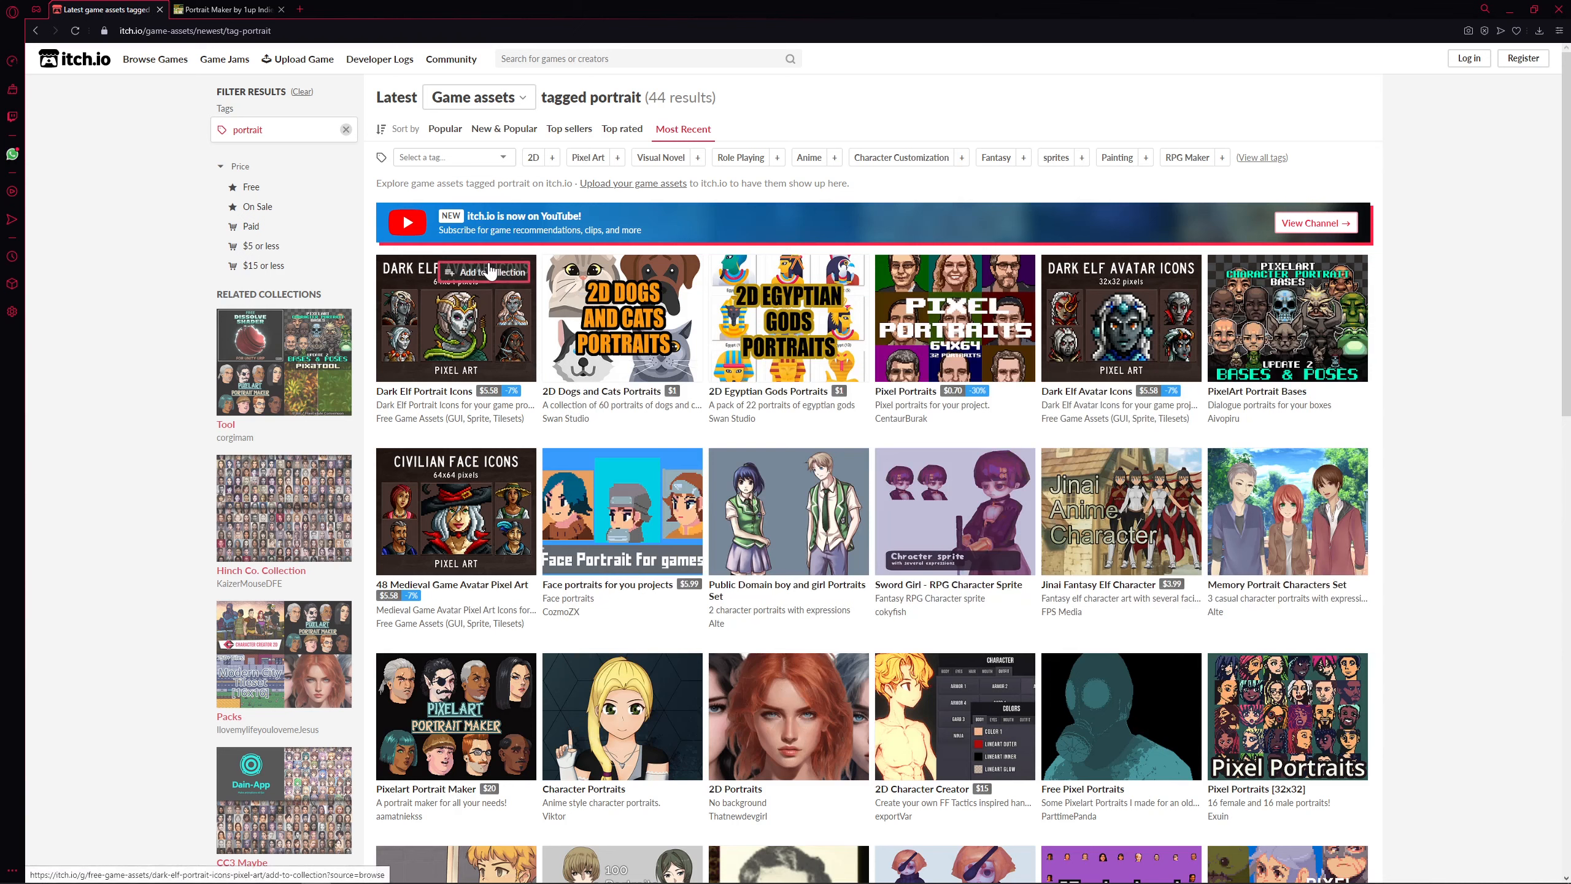
mouse_move(658, 194)
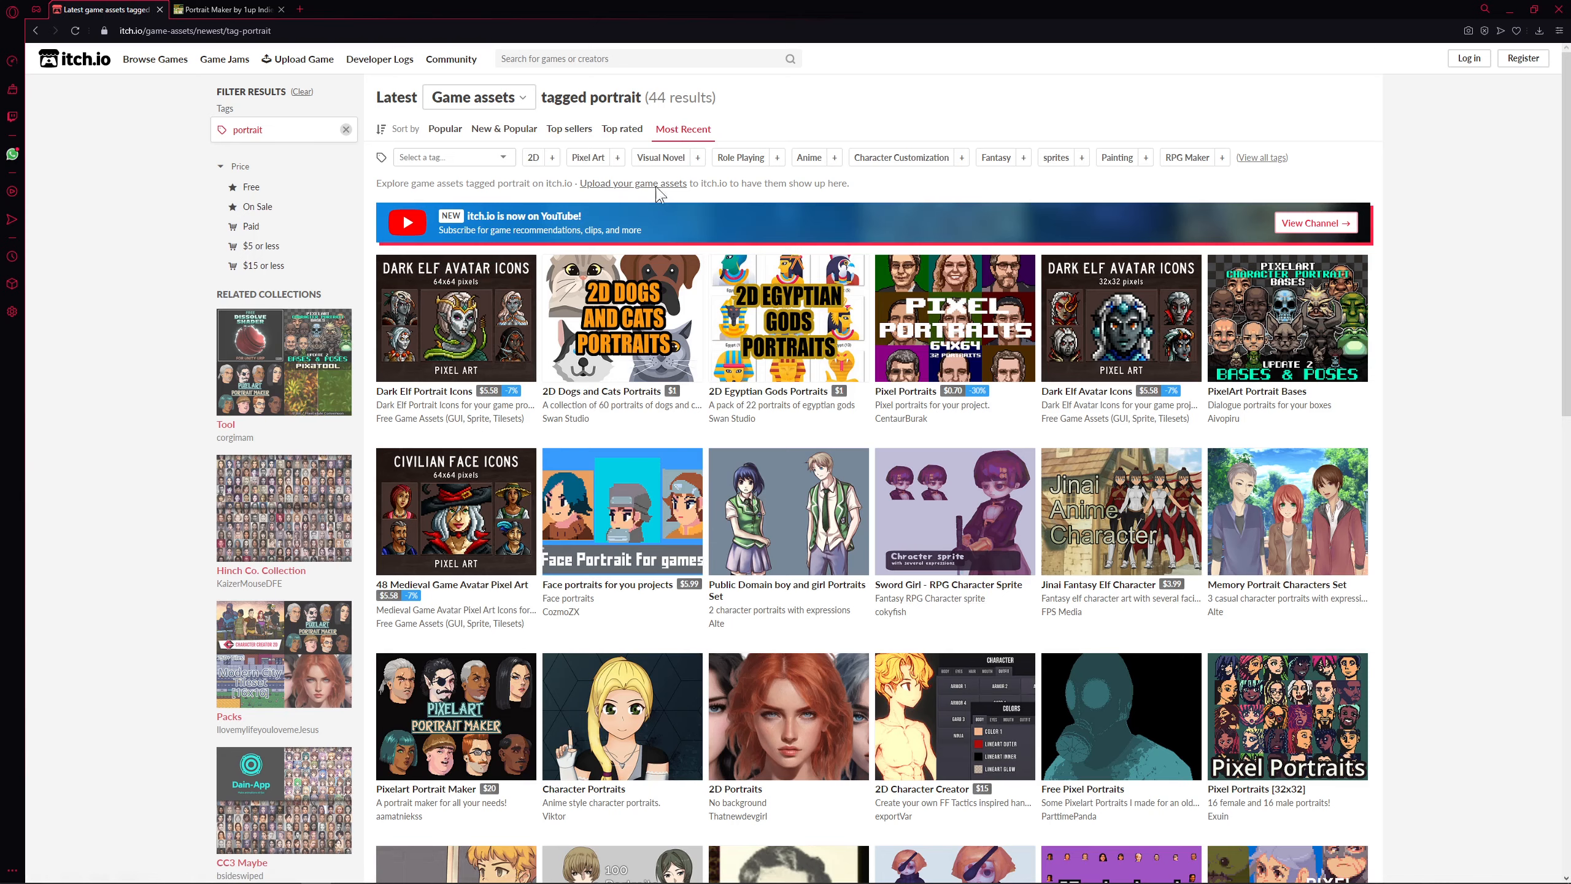
mouse_move(455, 318)
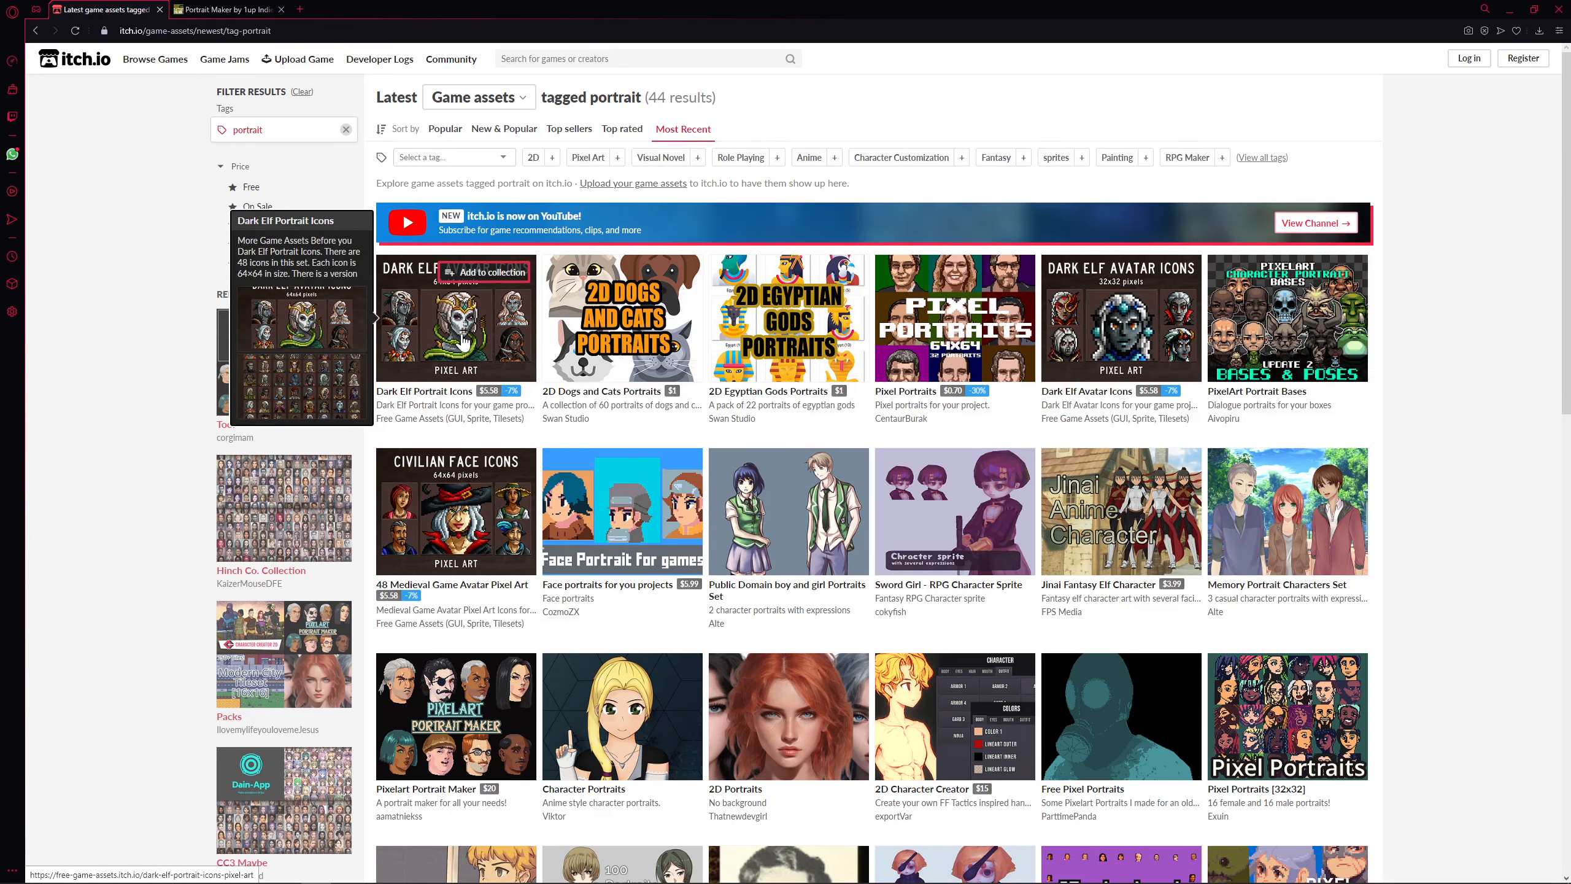
- Scroll through the portrait asset results and open the Portrait Maker store page ($15)
scroll(down, 3)
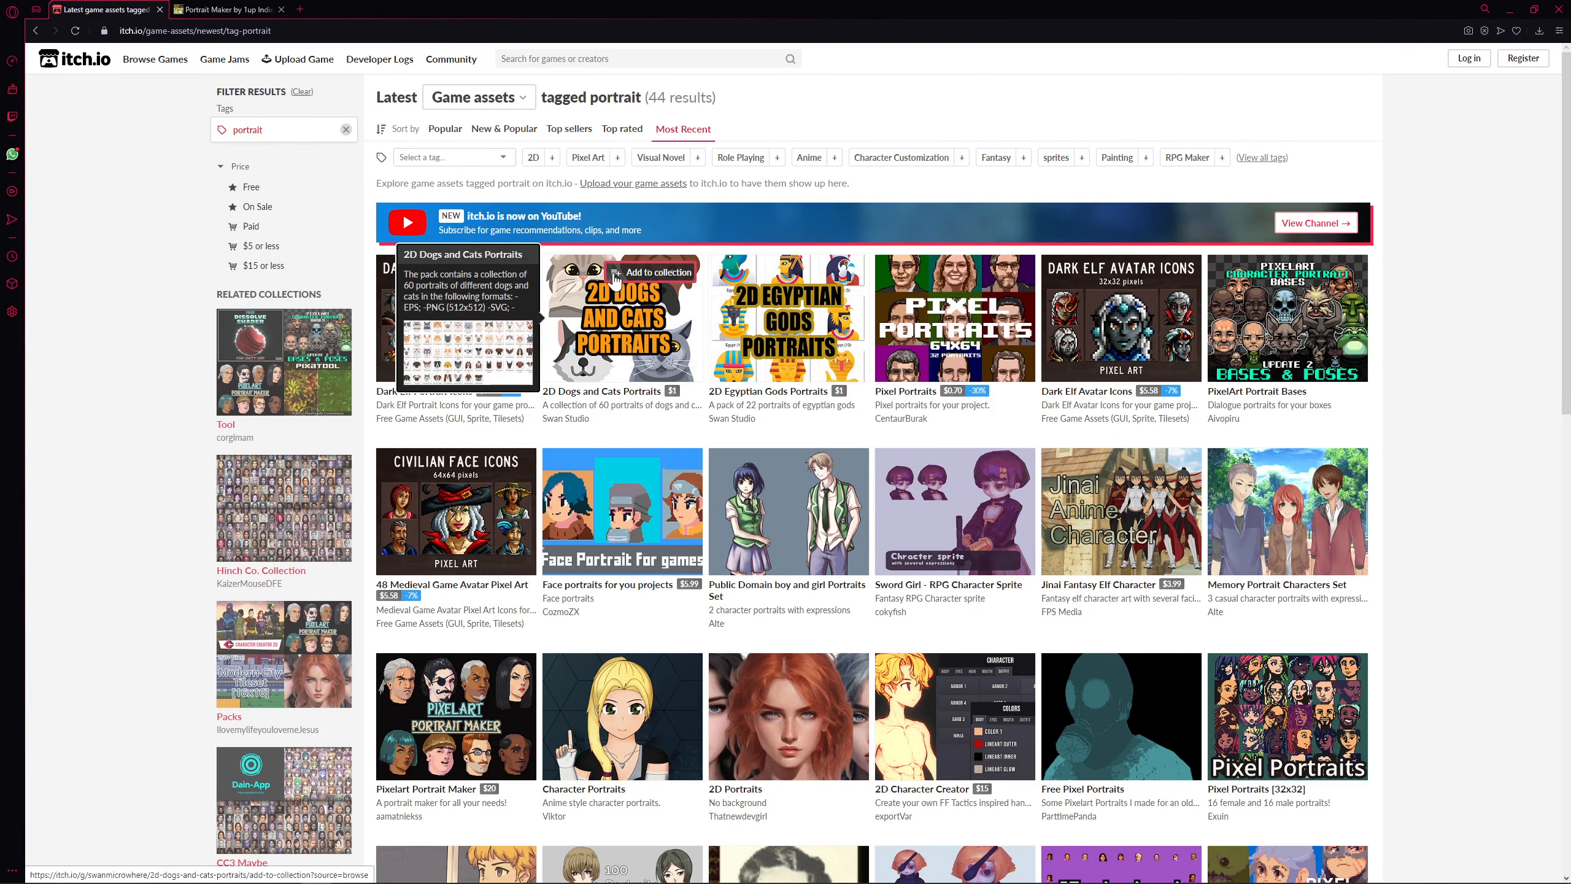
scroll(down, 3)
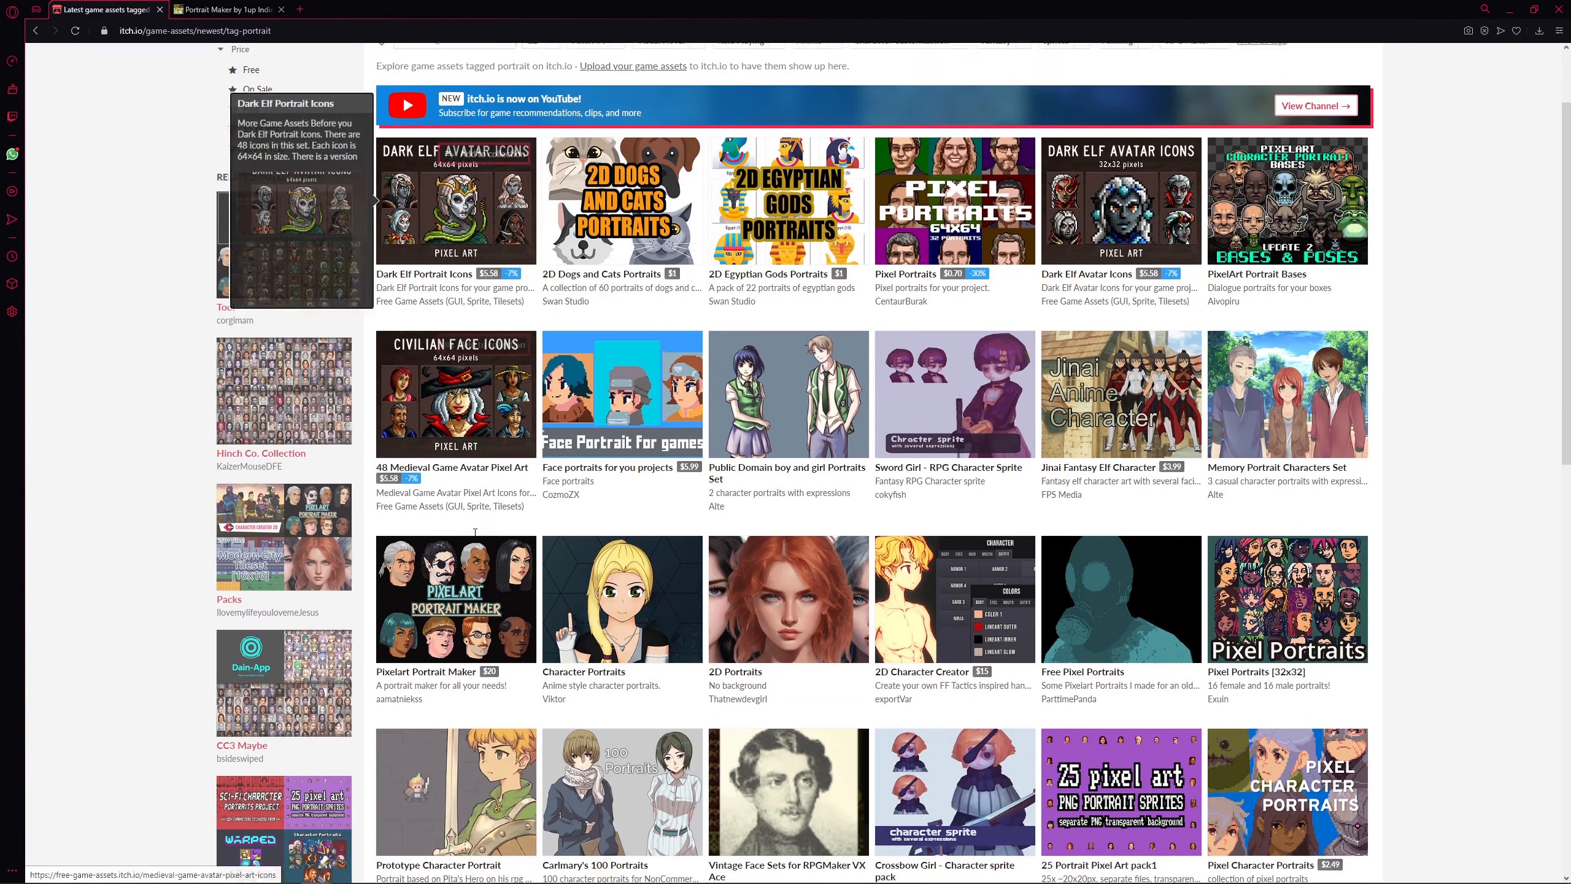
scroll(down, 3)
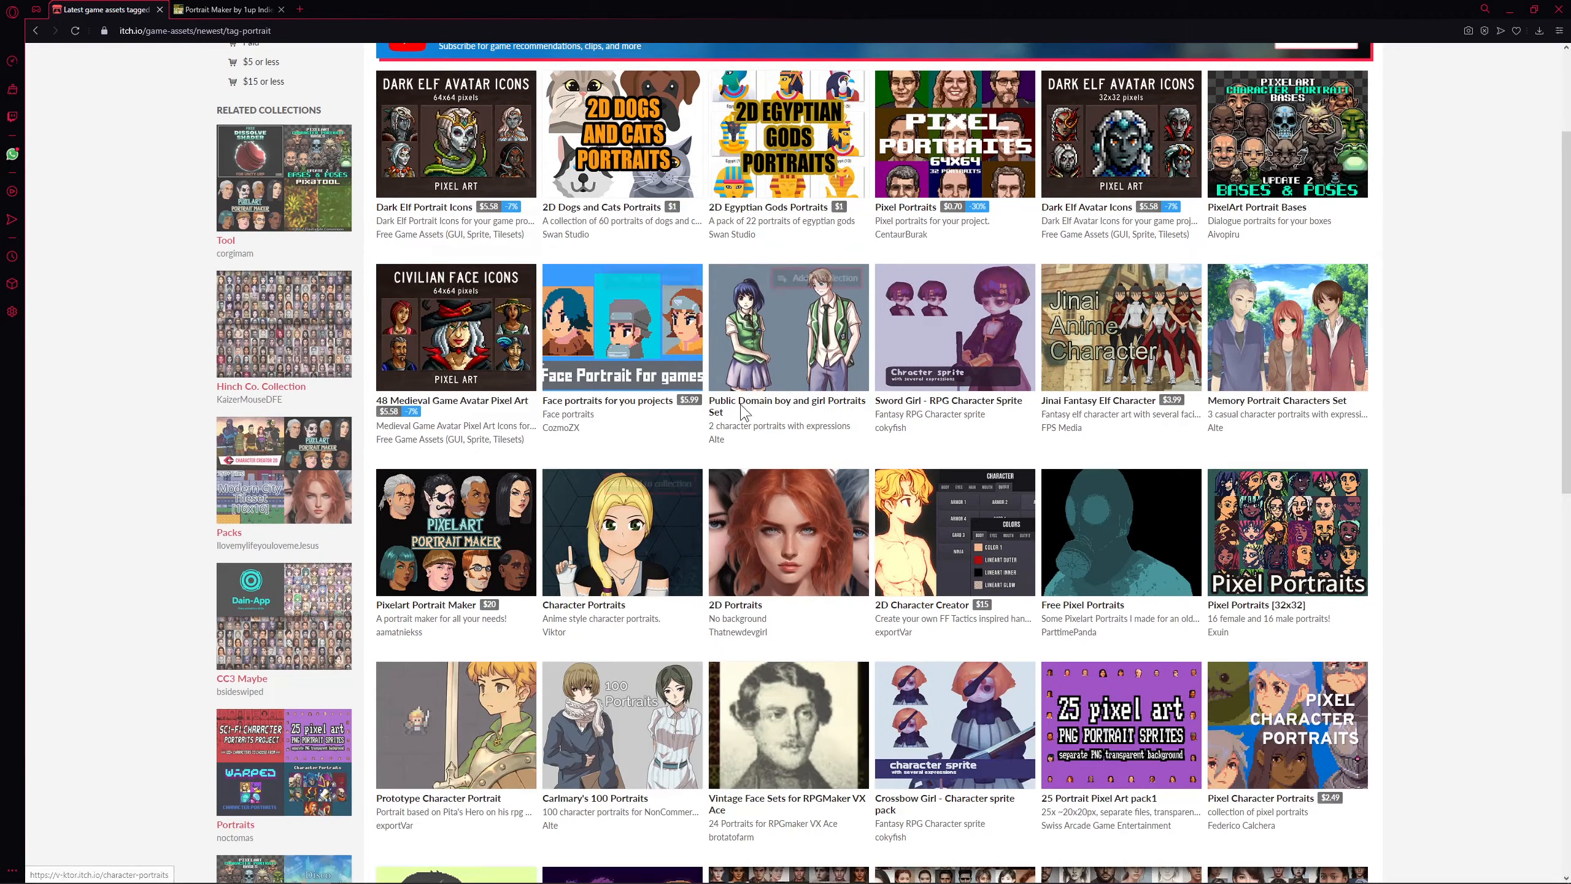
scroll(down, 3)
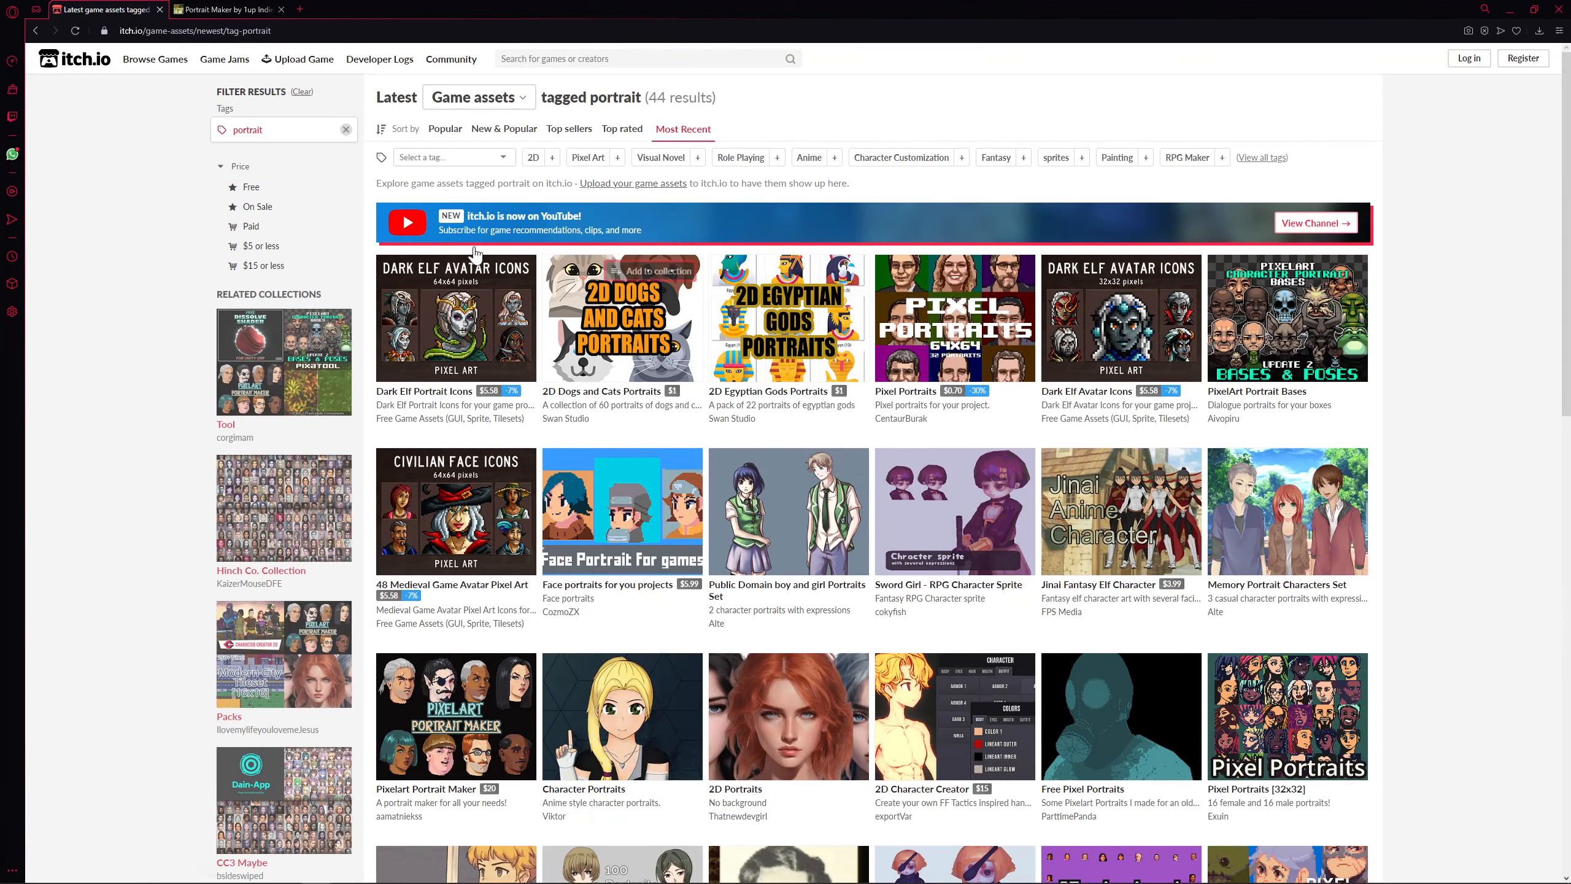
click(226, 9)
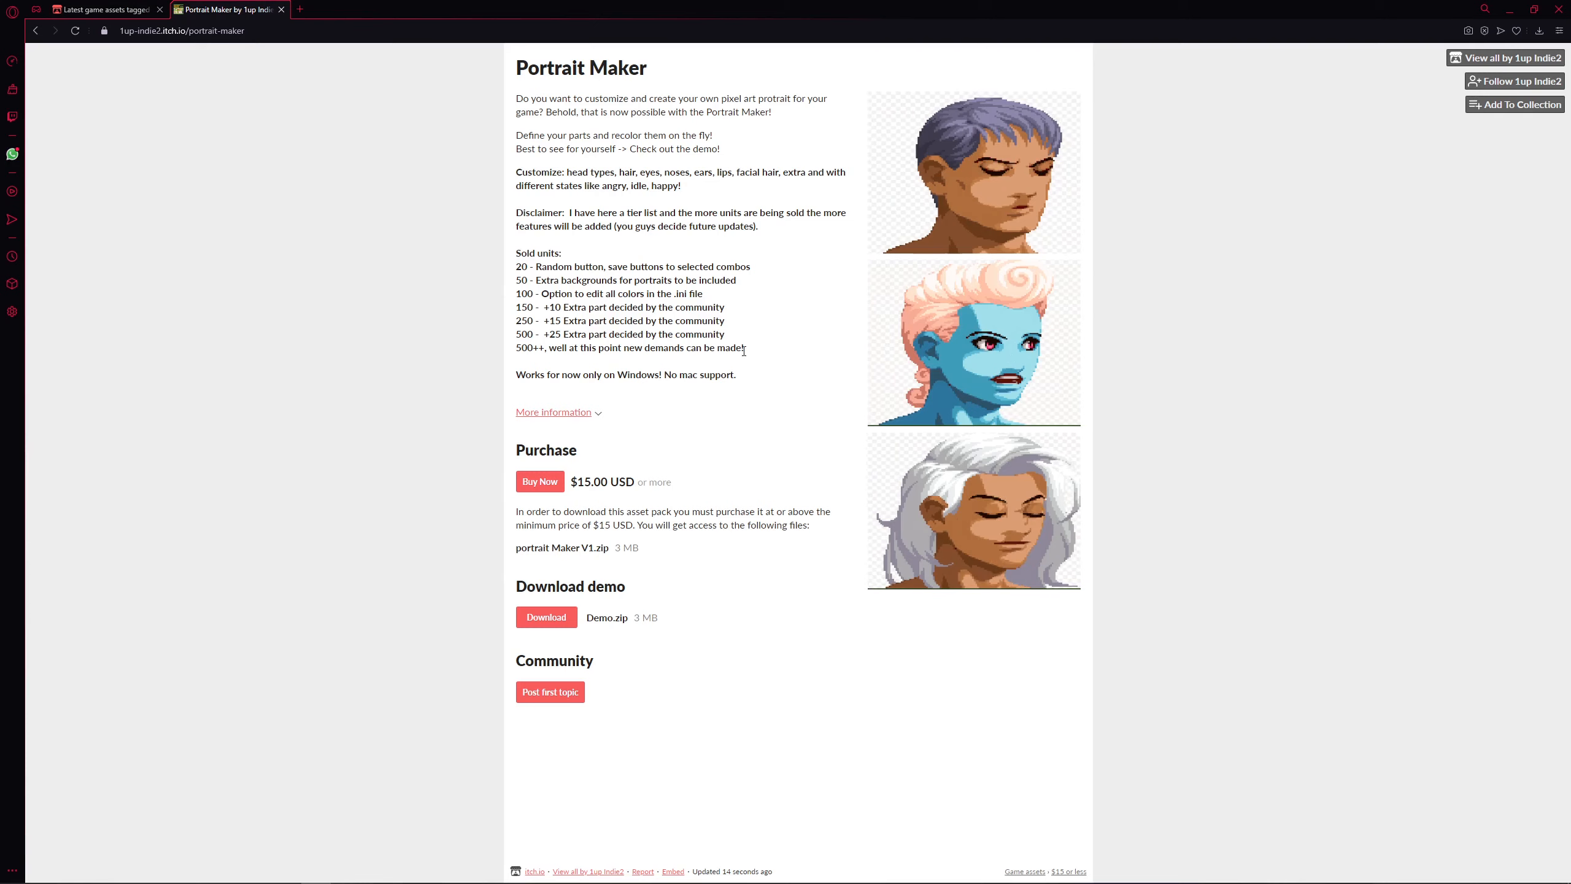
- Select through the Portrait Maker page description text while reading it
drag(517, 265, 745, 347)
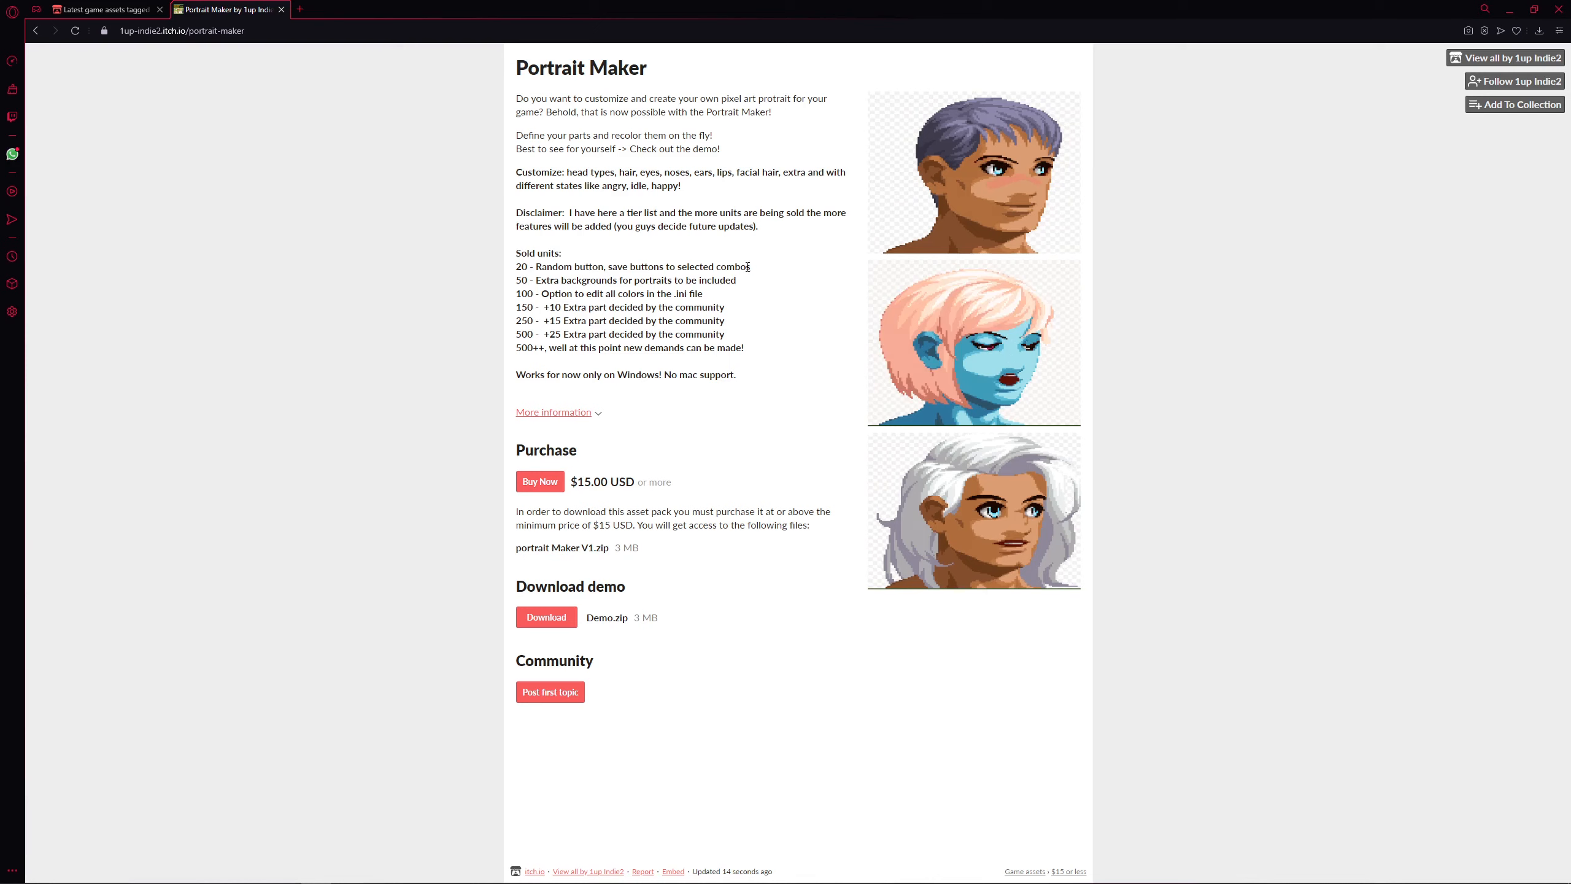
drag(569, 265, 750, 265)
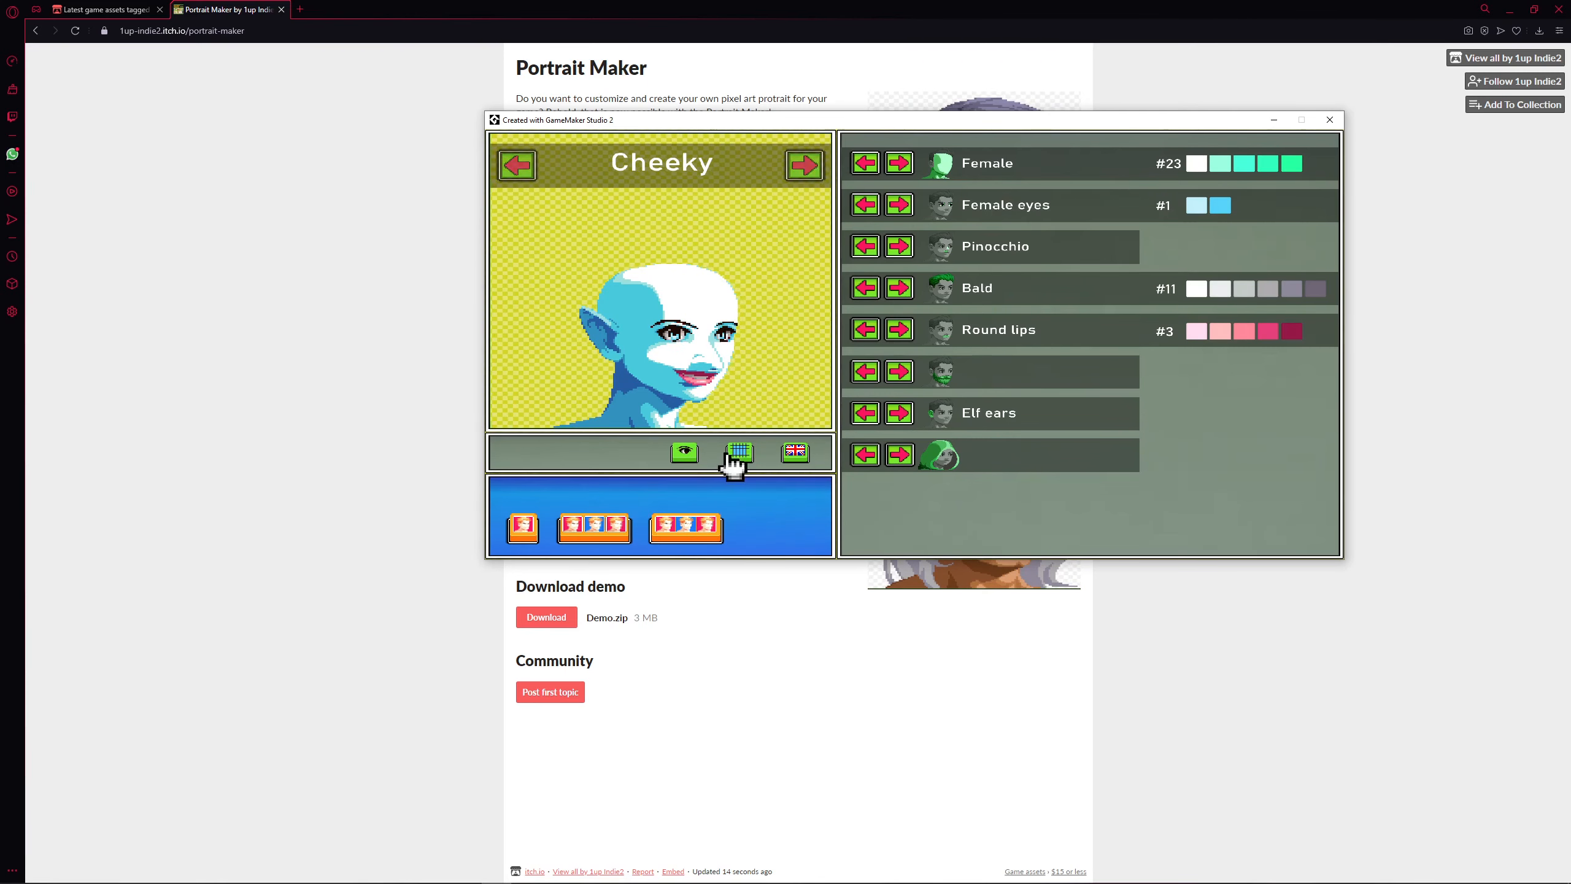
- Set an orange checkered background, cycling the language through Russian and Spanish back to English
click(794, 453)
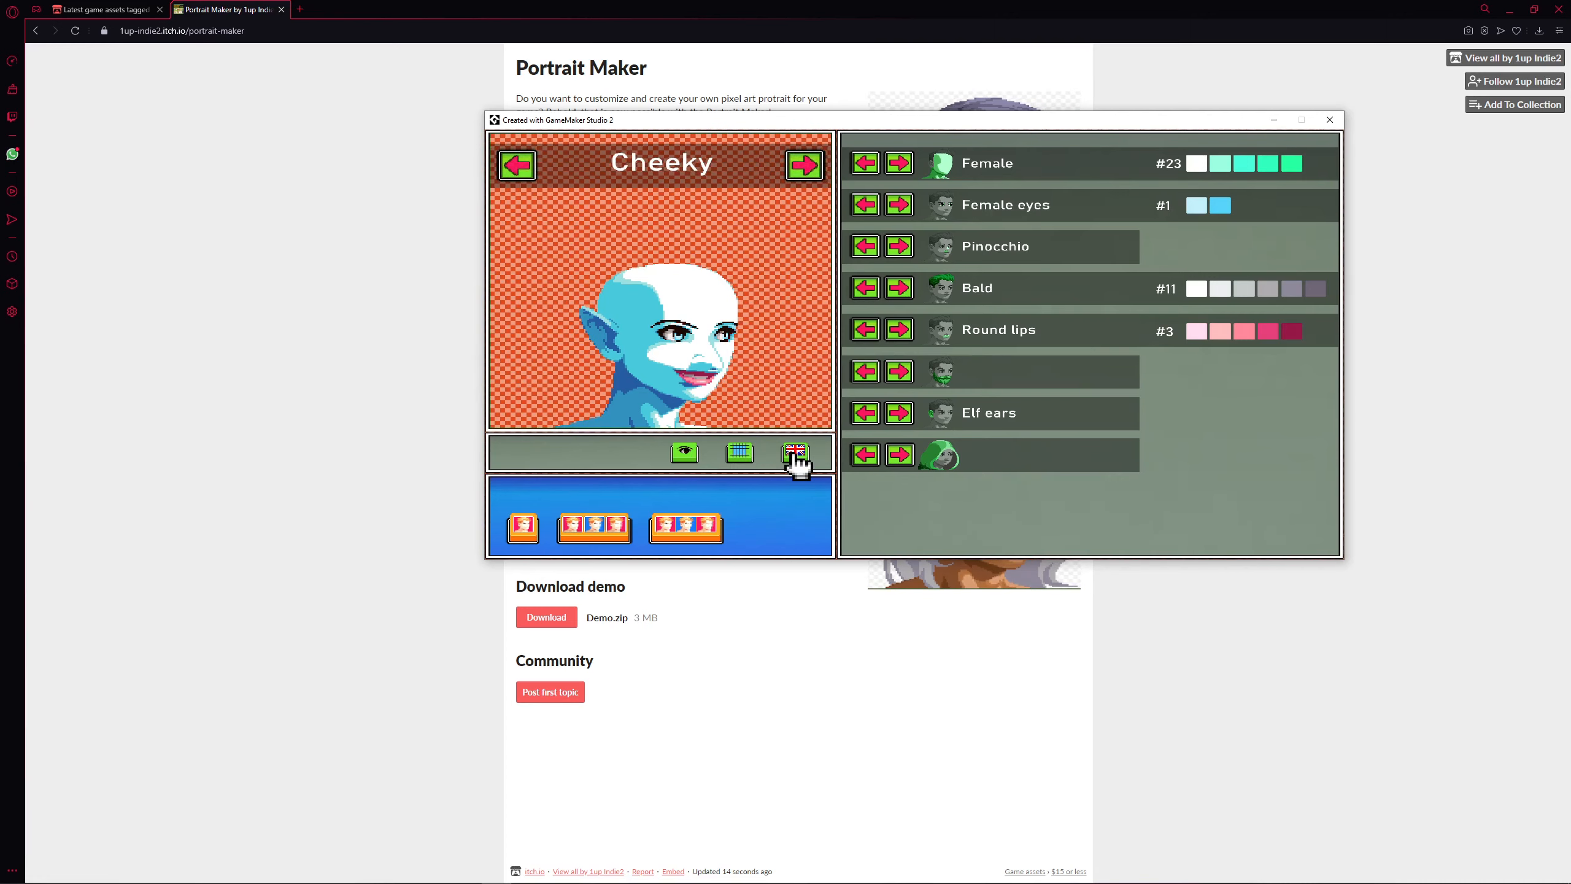
click(796, 452)
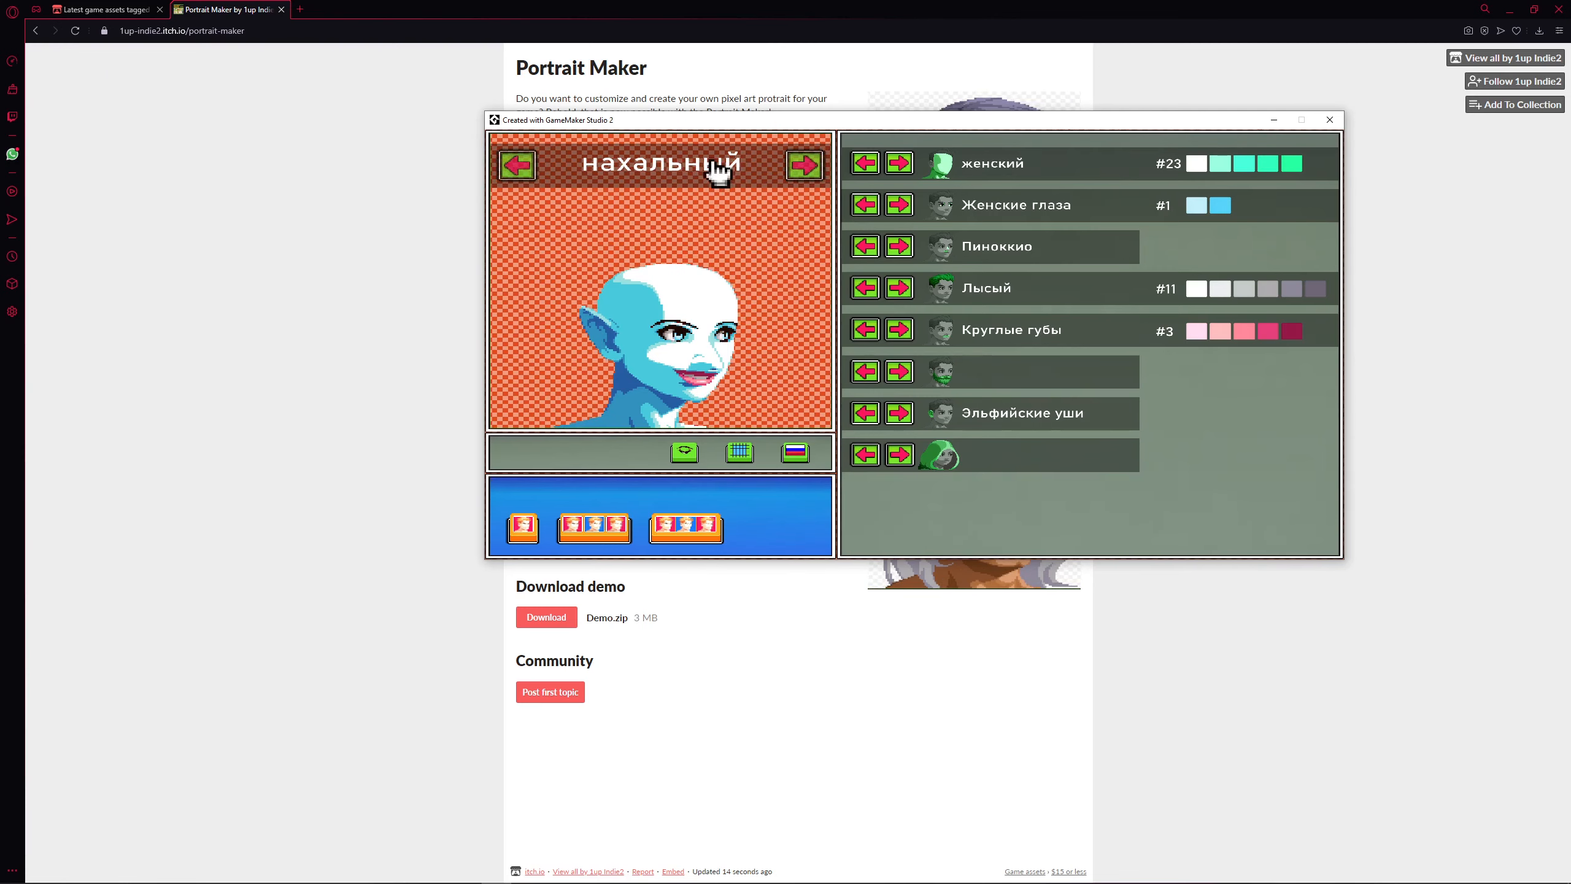
click(794, 453)
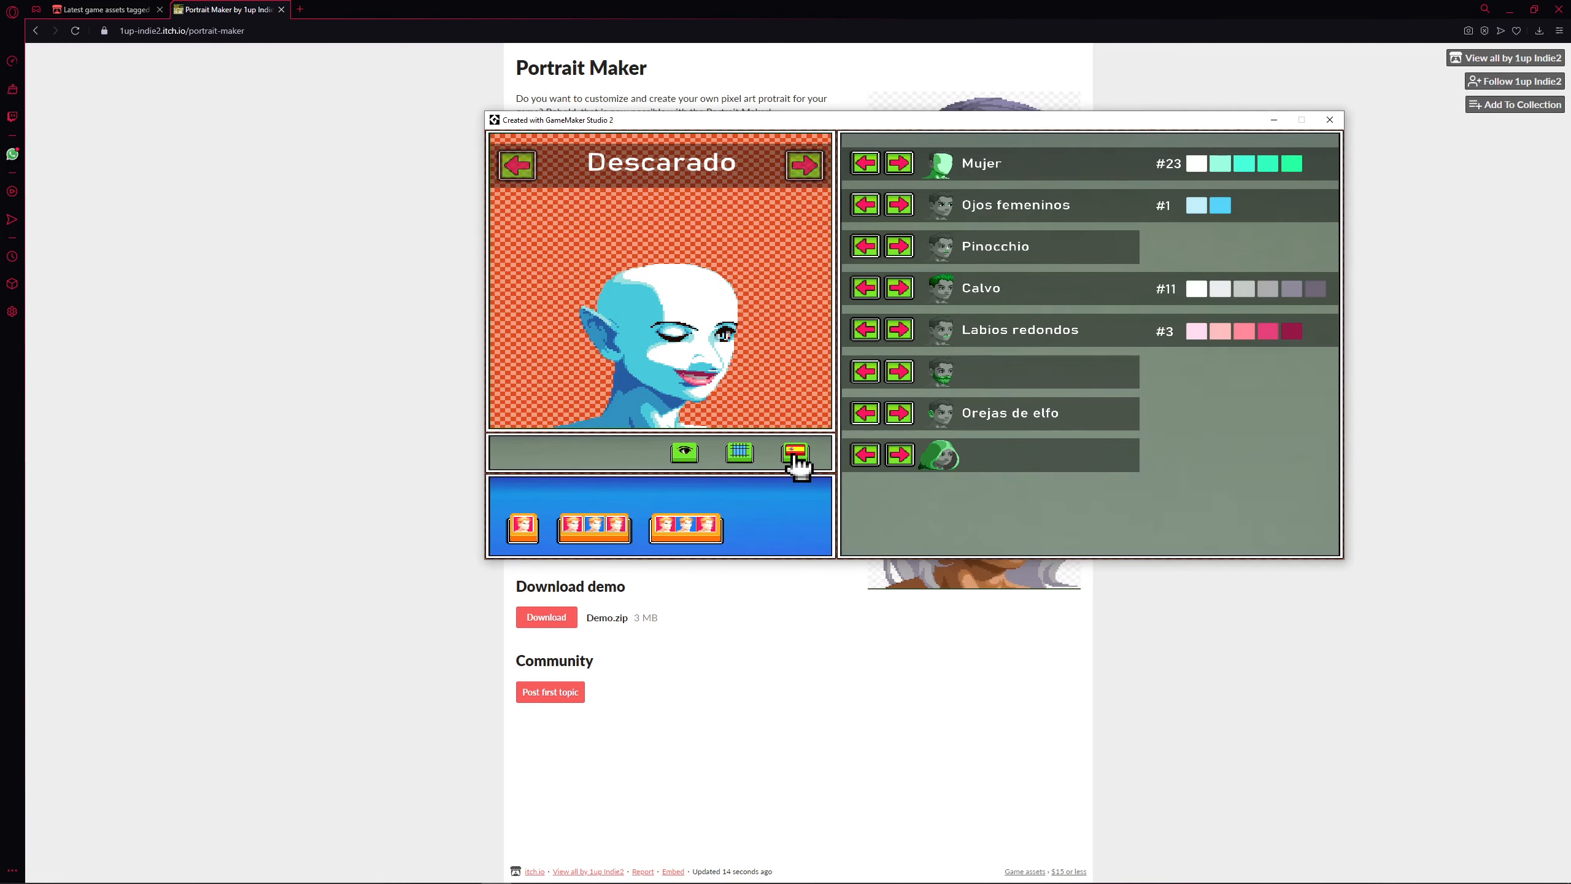
click(793, 453)
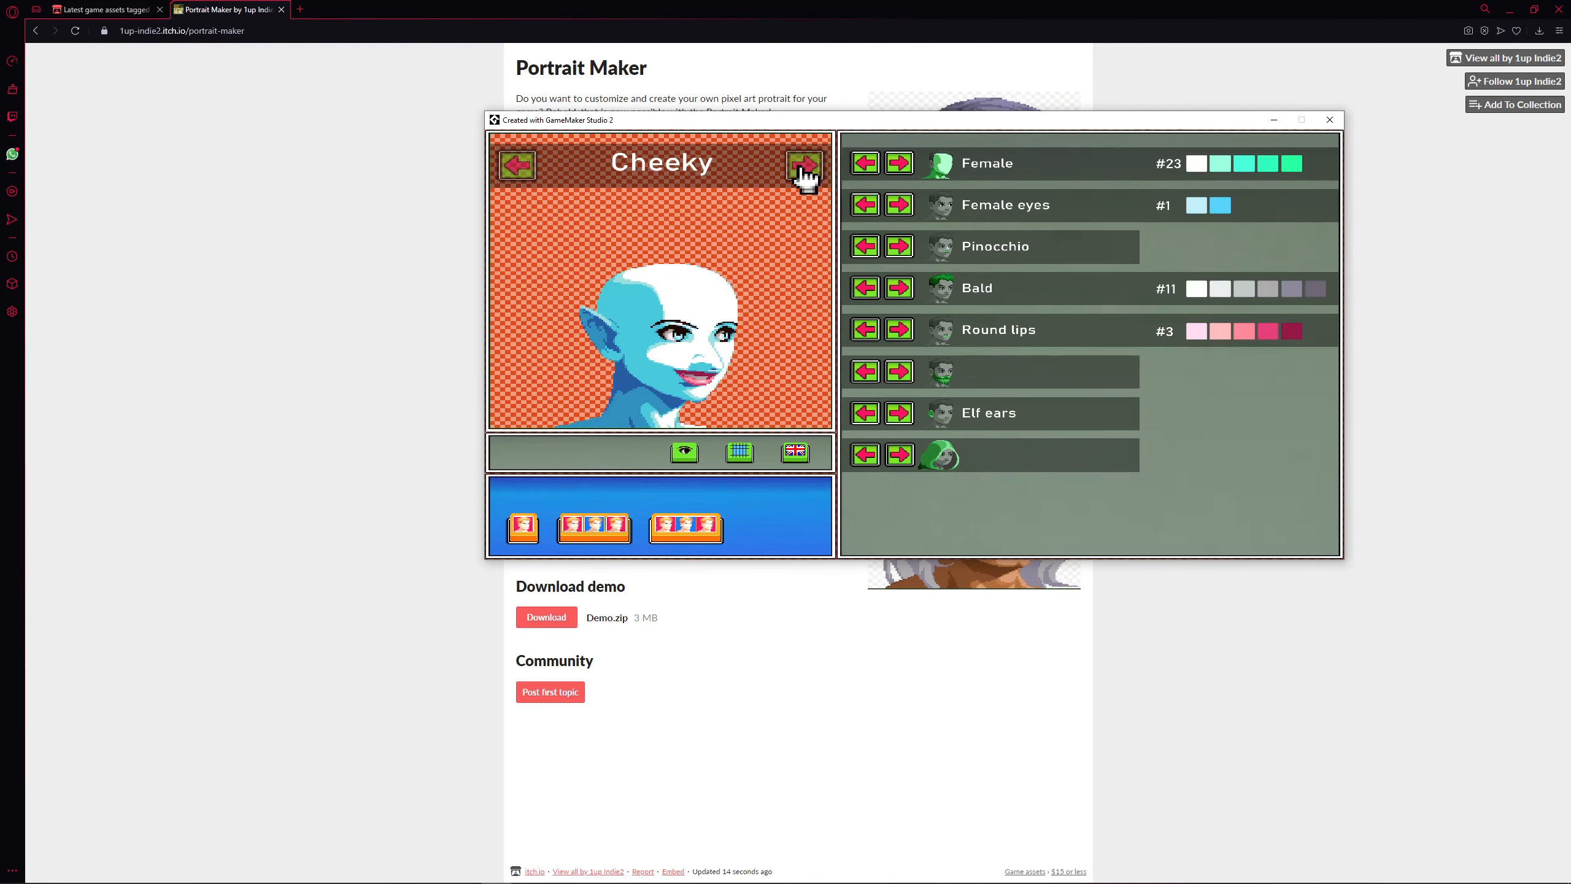
- Change the expression to Unhappy and the base to Child
click(802, 165)
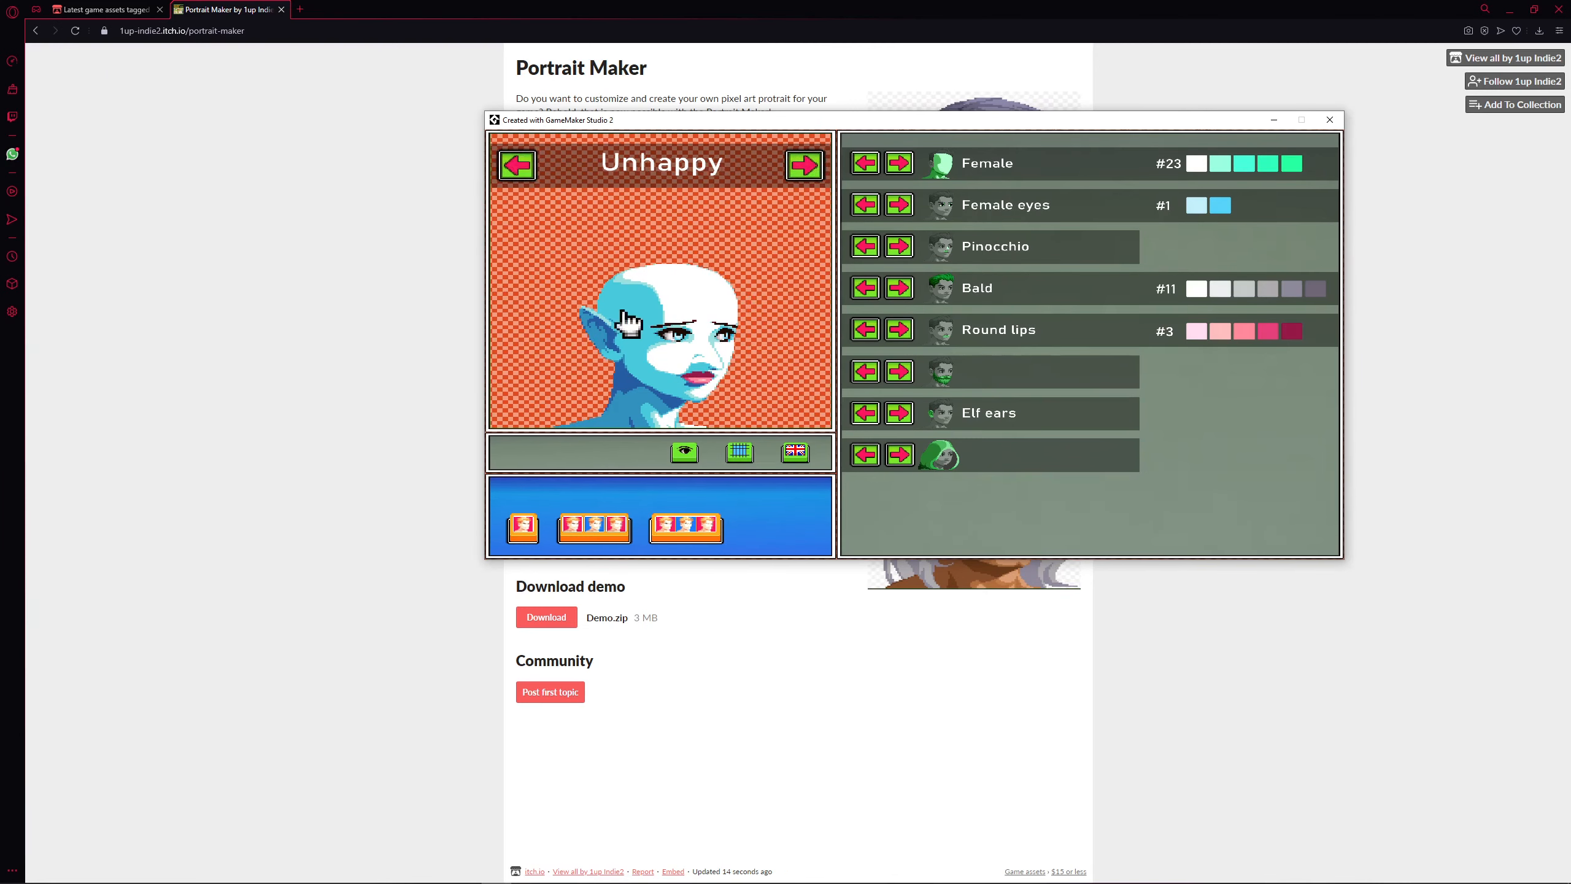
click(897, 162)
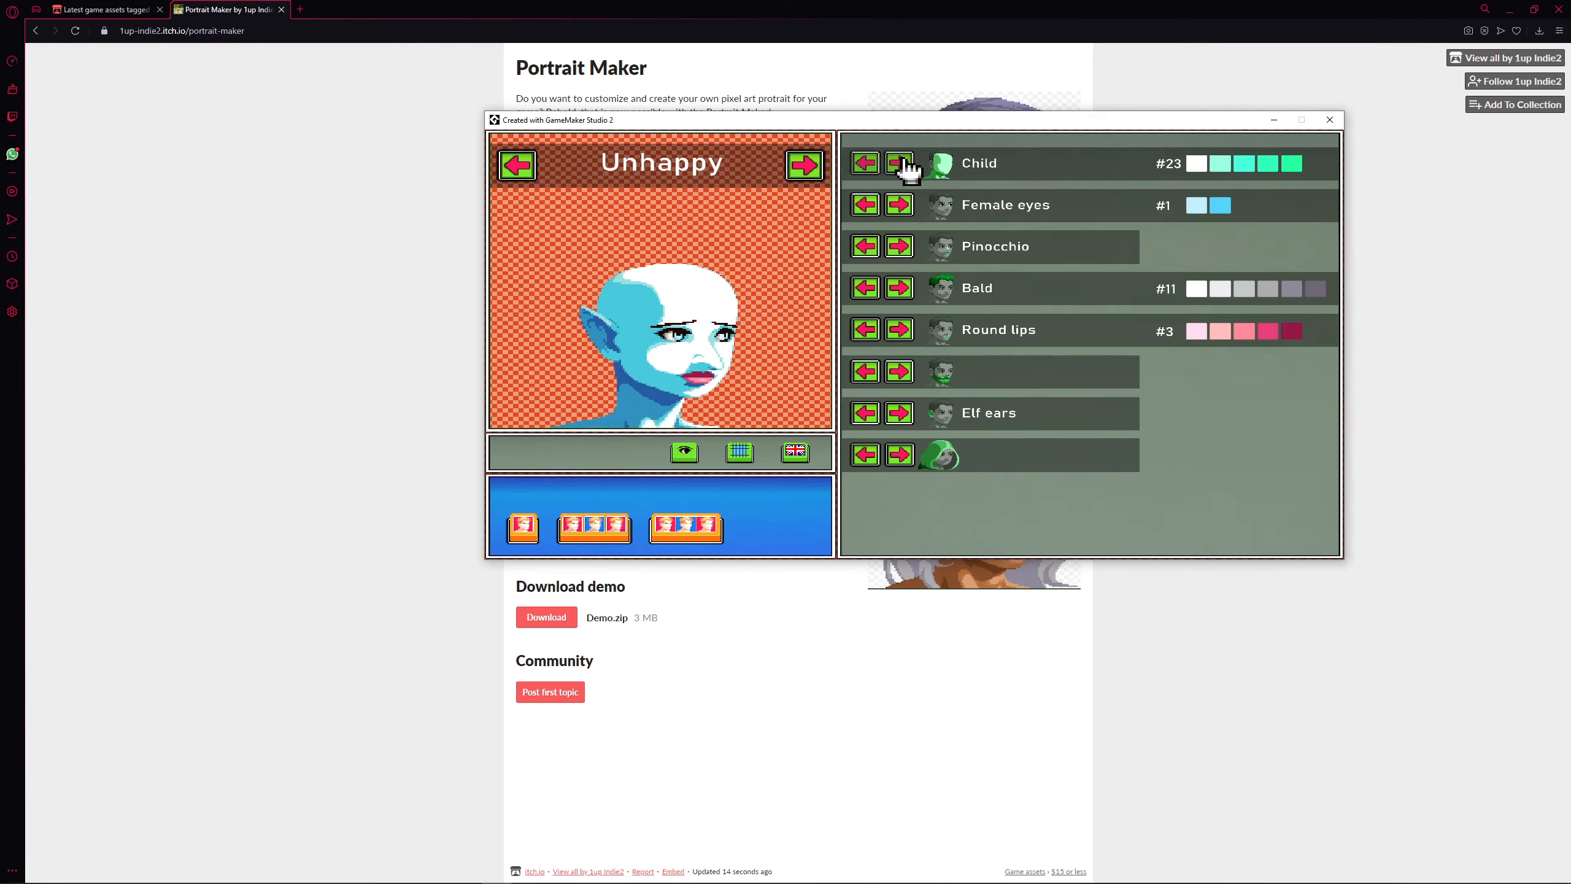
- Cycle the base from Child through Teenager to adult Female with peach skin palette #7
click(897, 162)
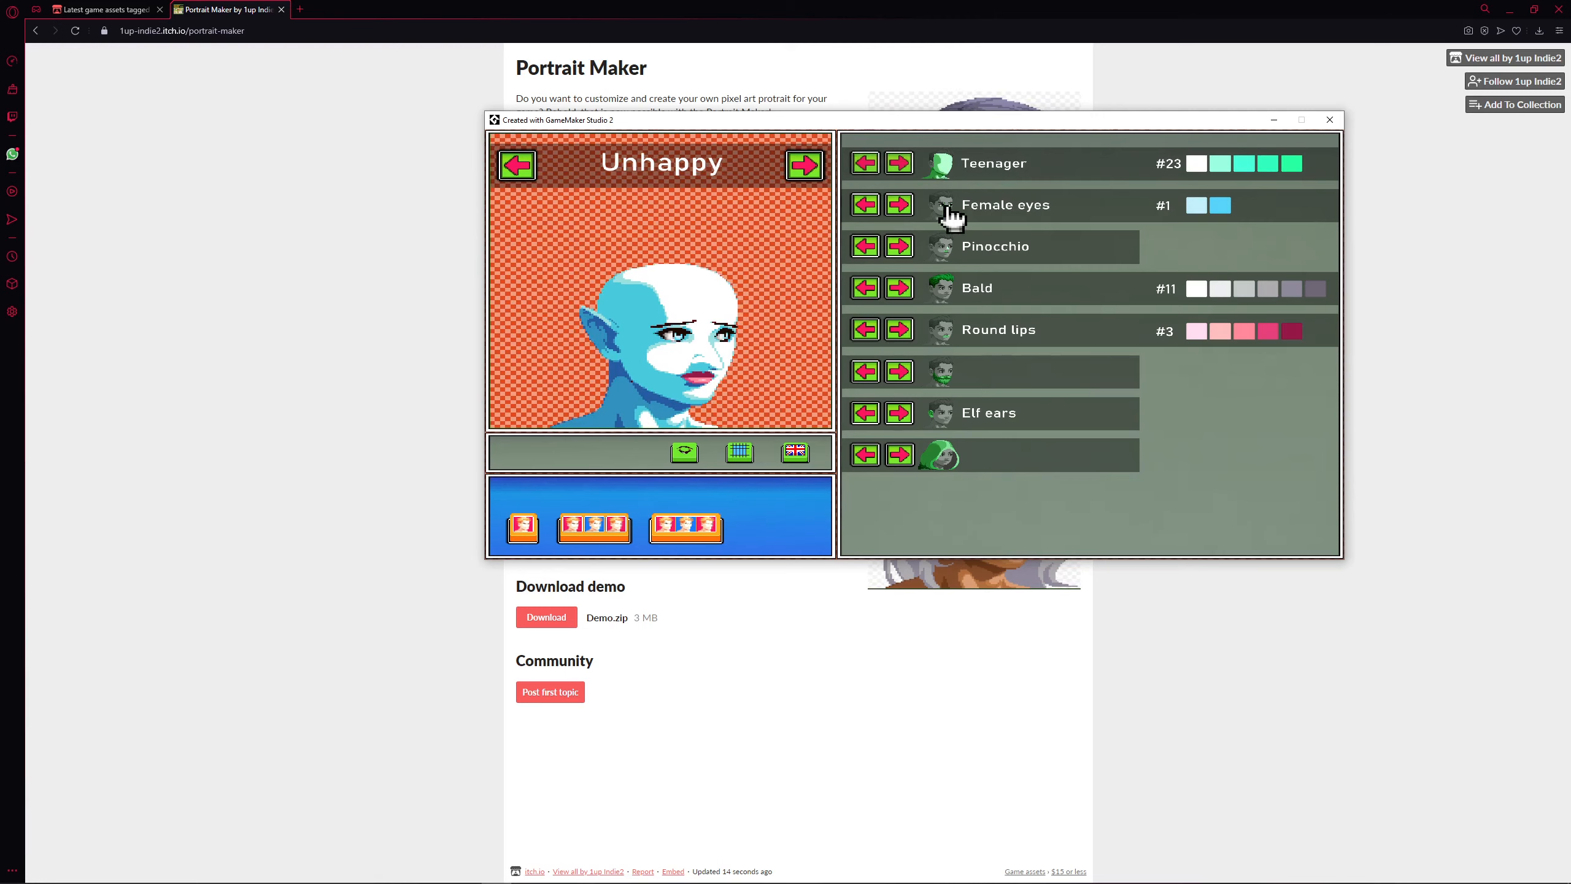
click(897, 162)
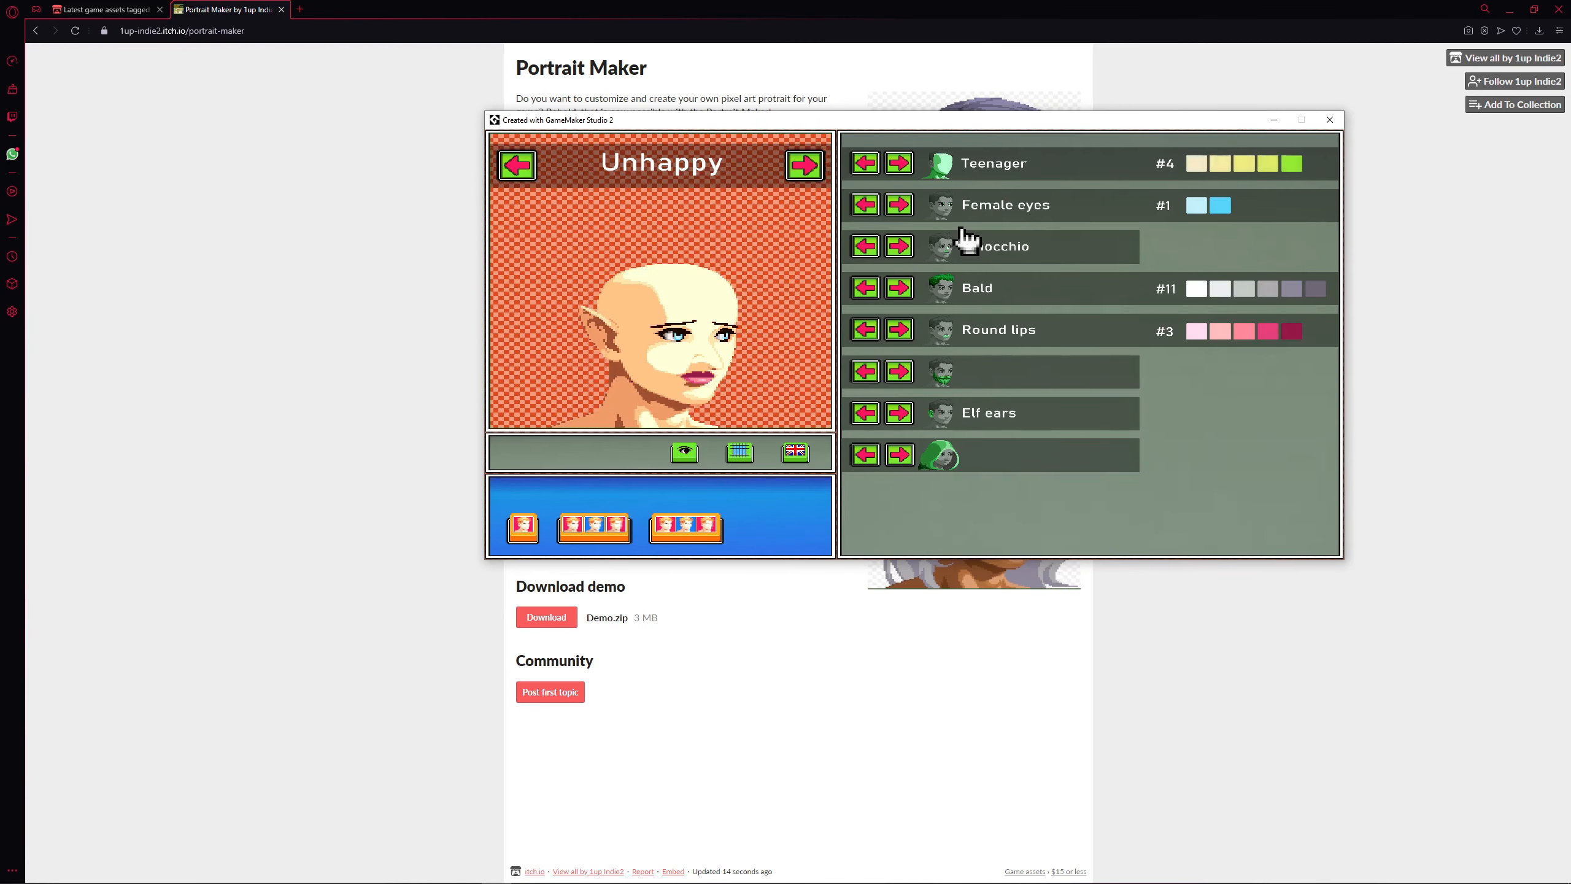
click(897, 164)
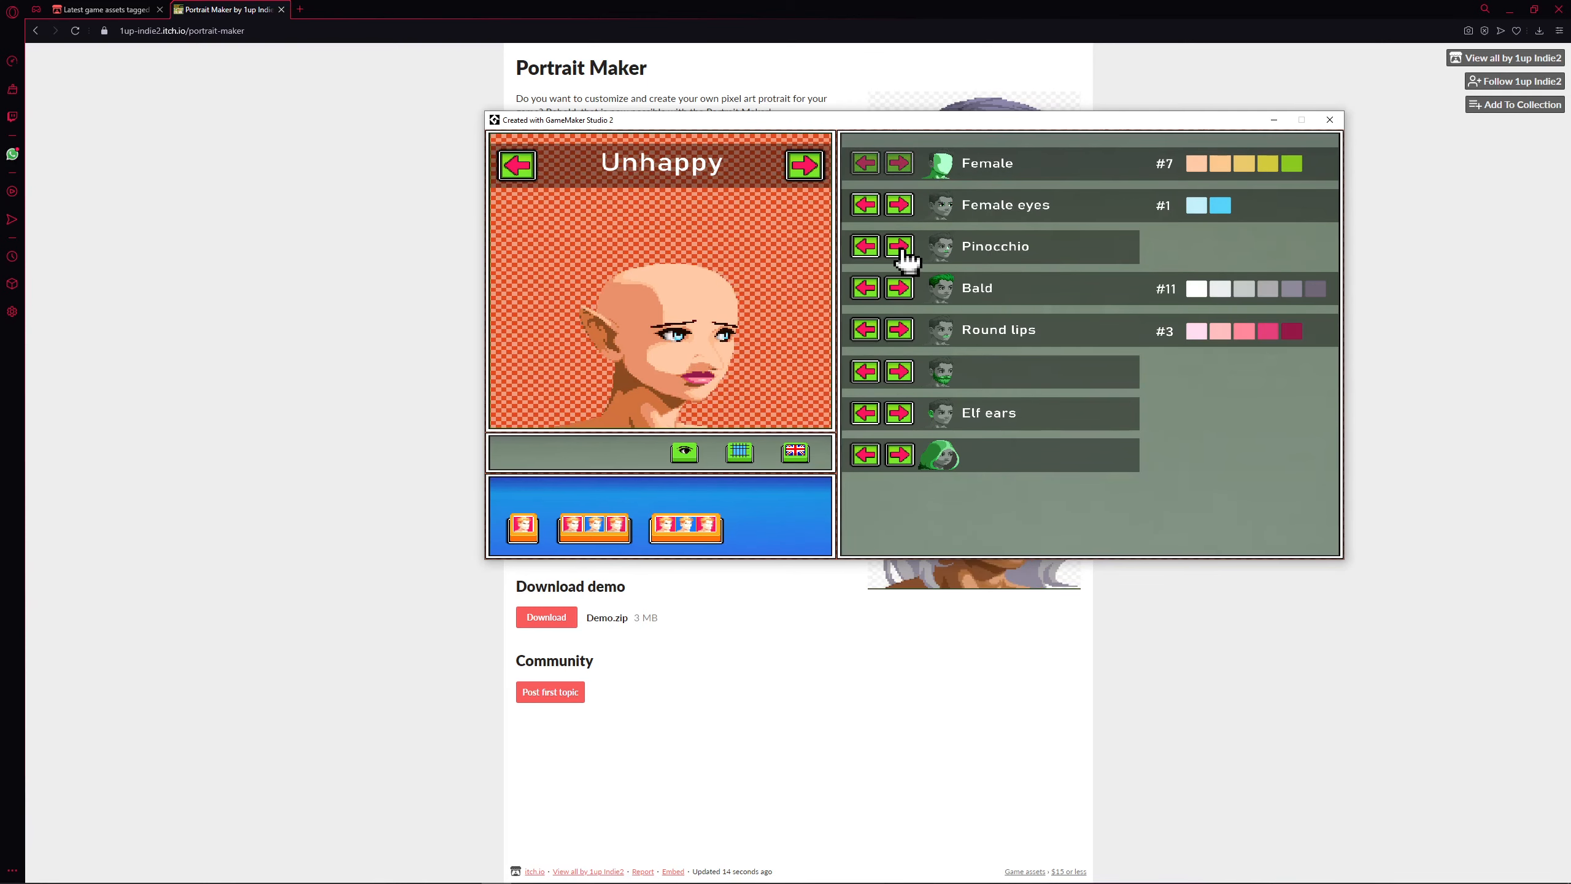
- Give the elf a small nose and Long natural B white hair, after trying Long straight and Long pony tail
click(862, 247)
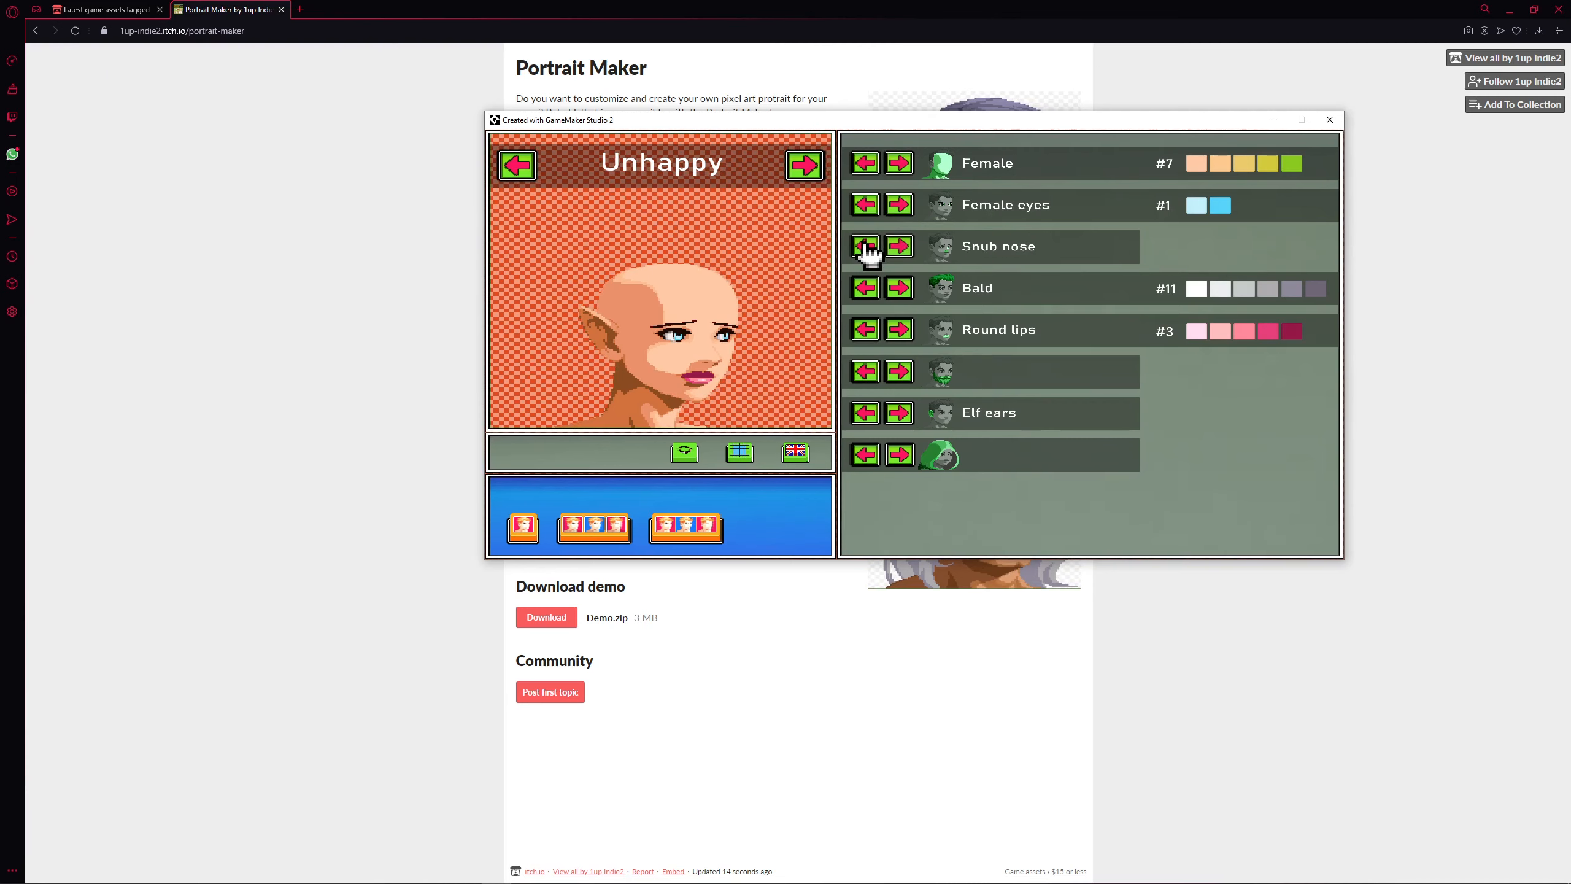
click(864, 246)
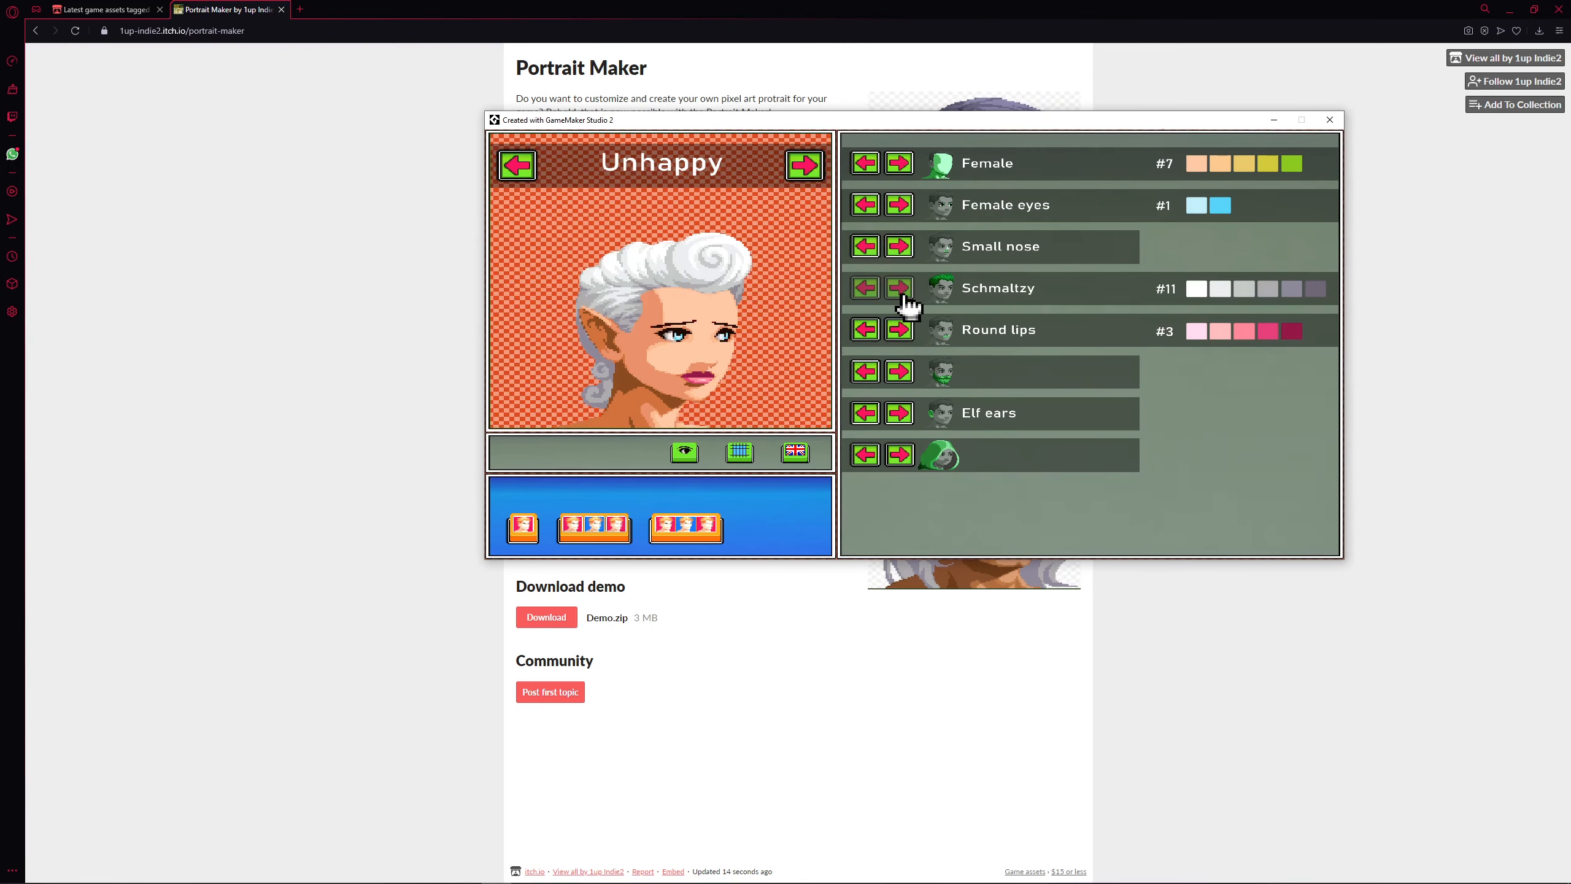
click(897, 287)
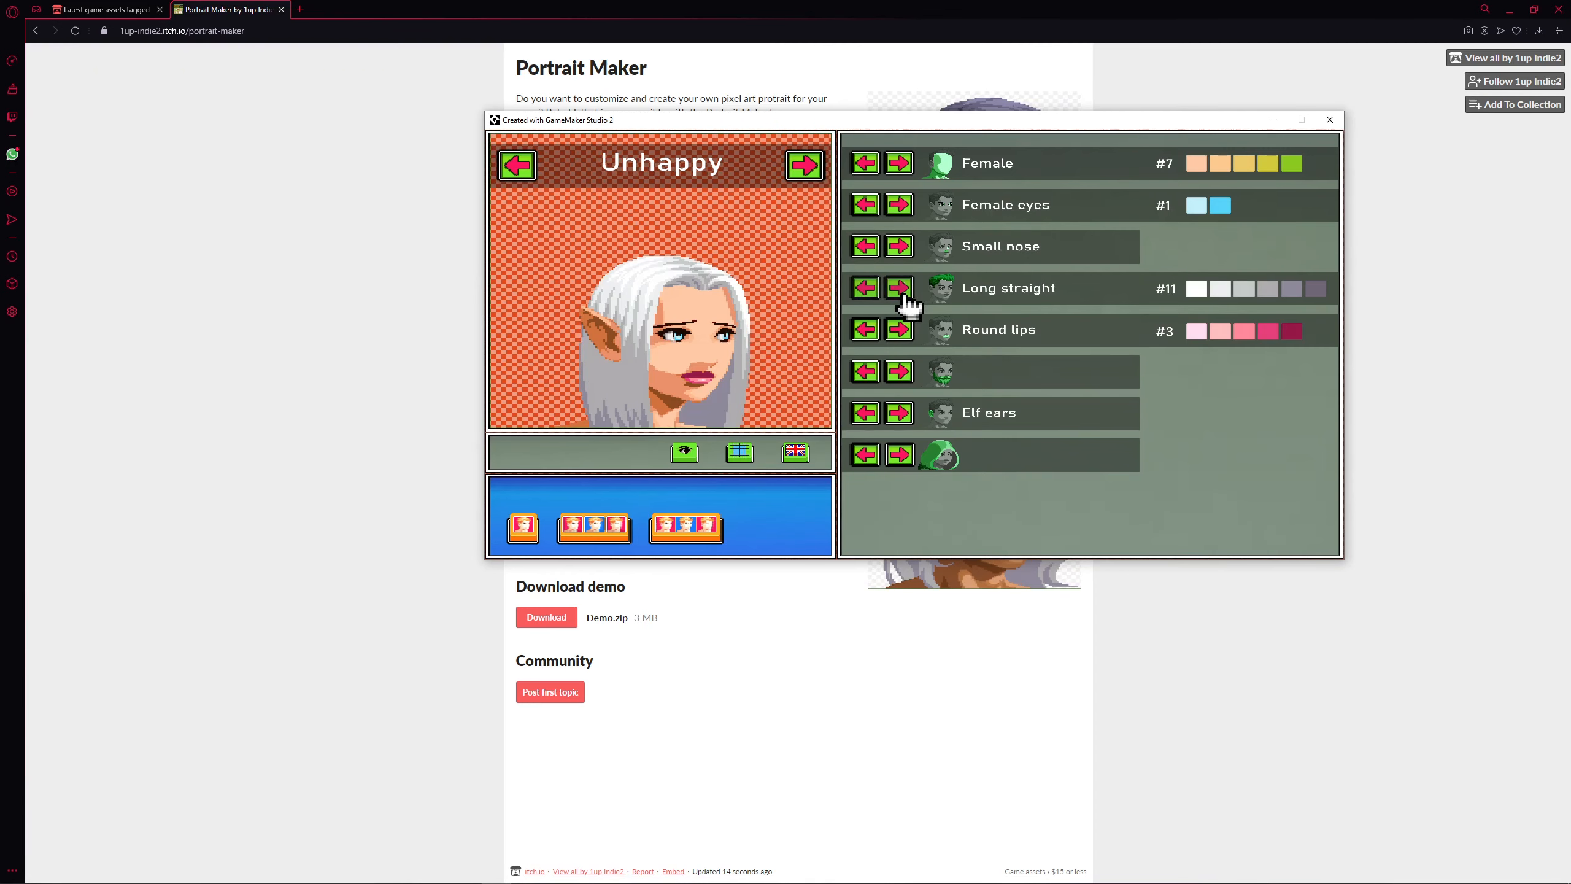
click(897, 289)
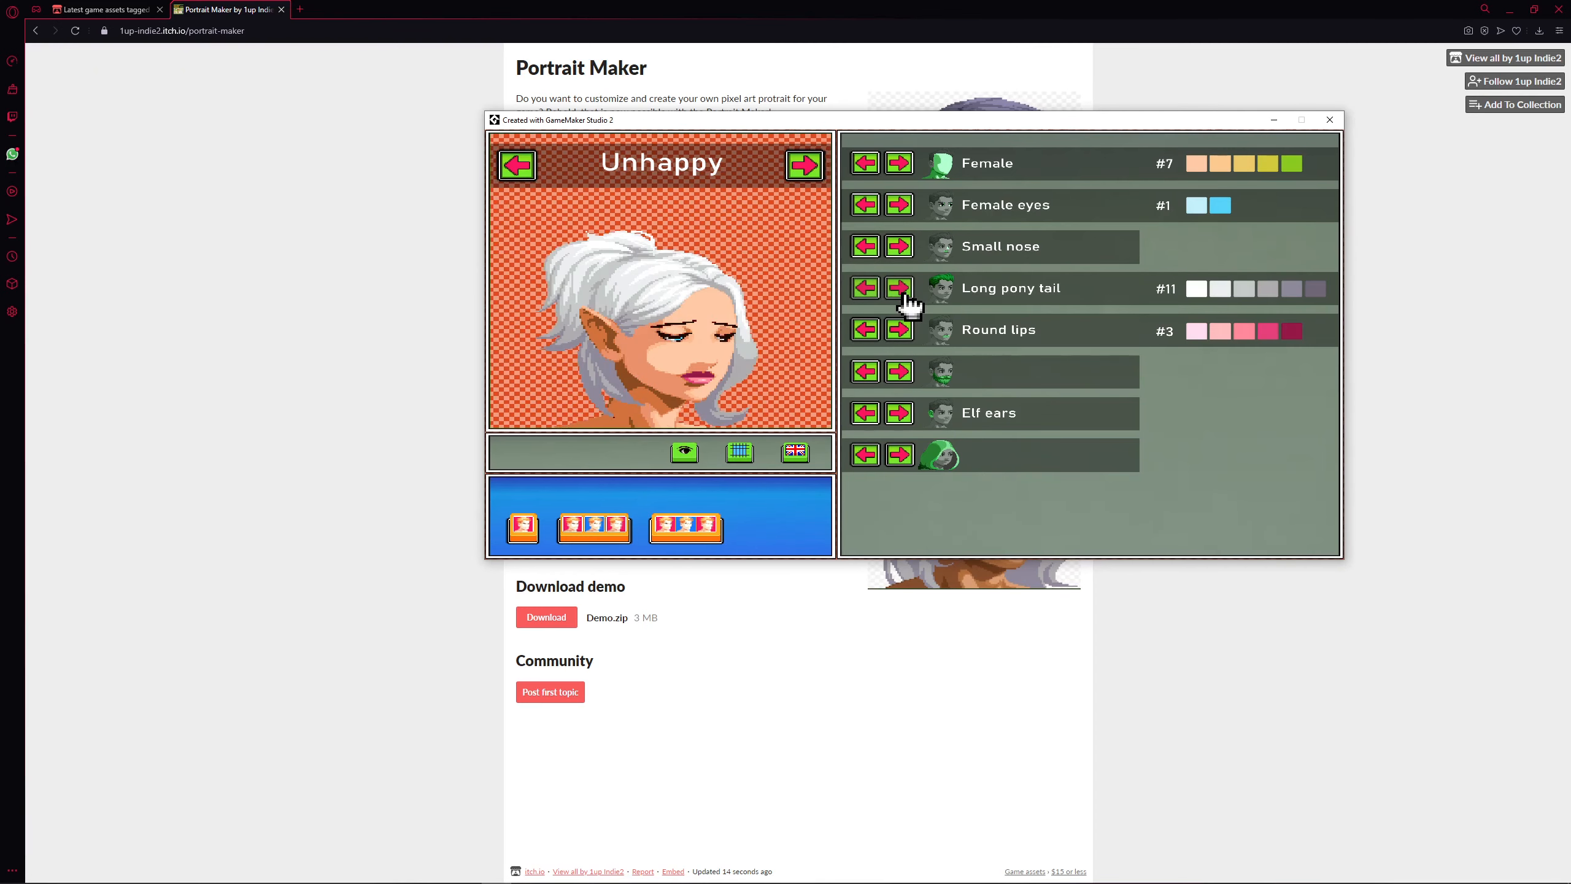
click(897, 287)
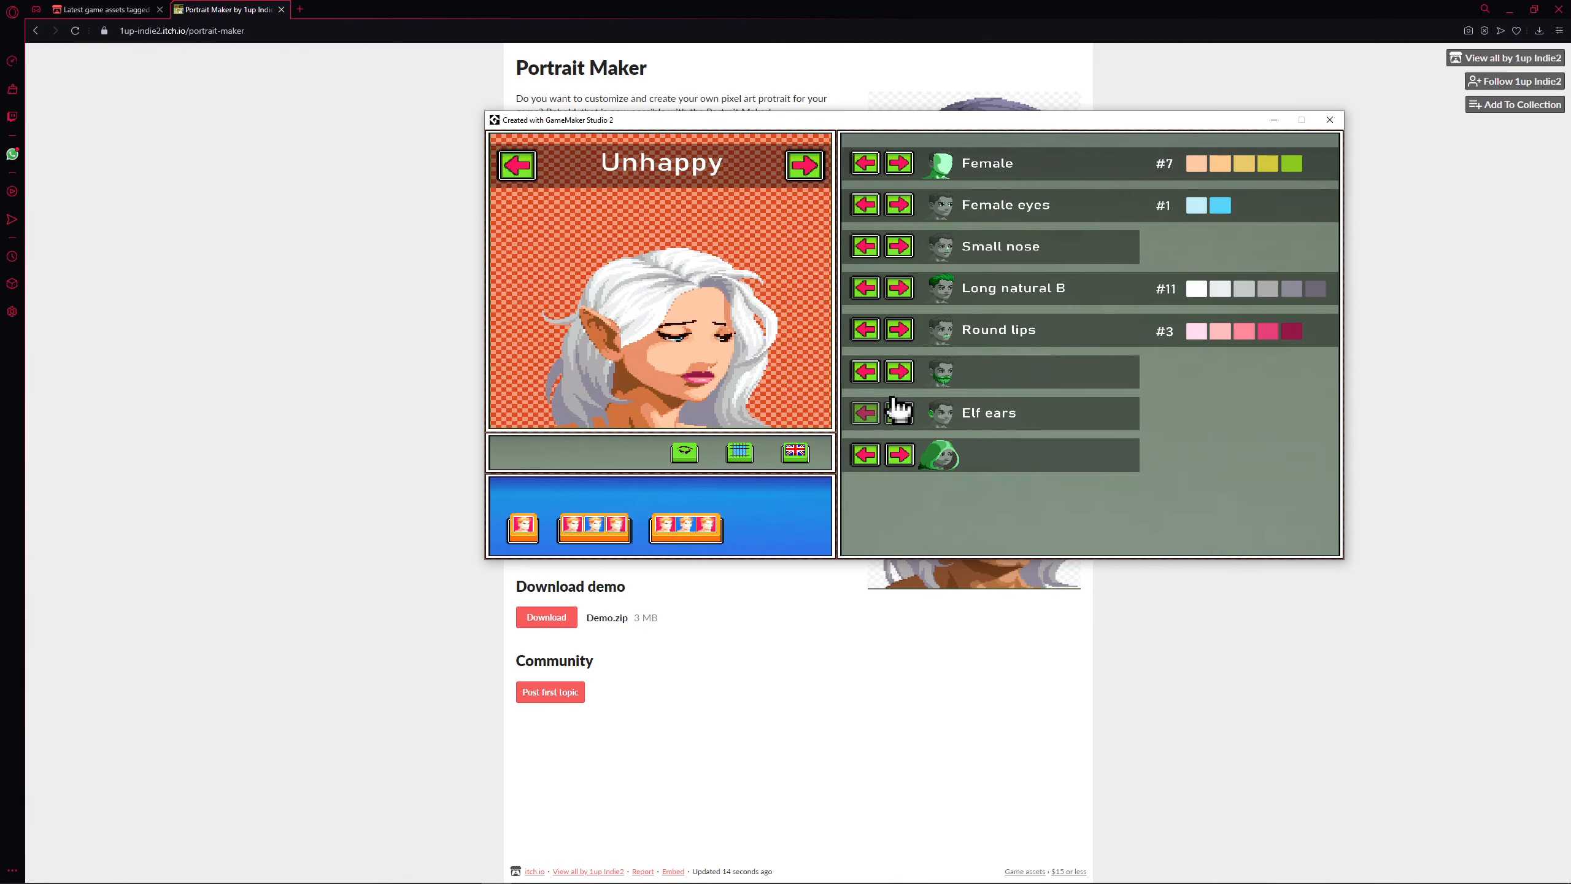
- Set thin lips and try goatee, straight mustache and full beard before removing facial hair
click(897, 329)
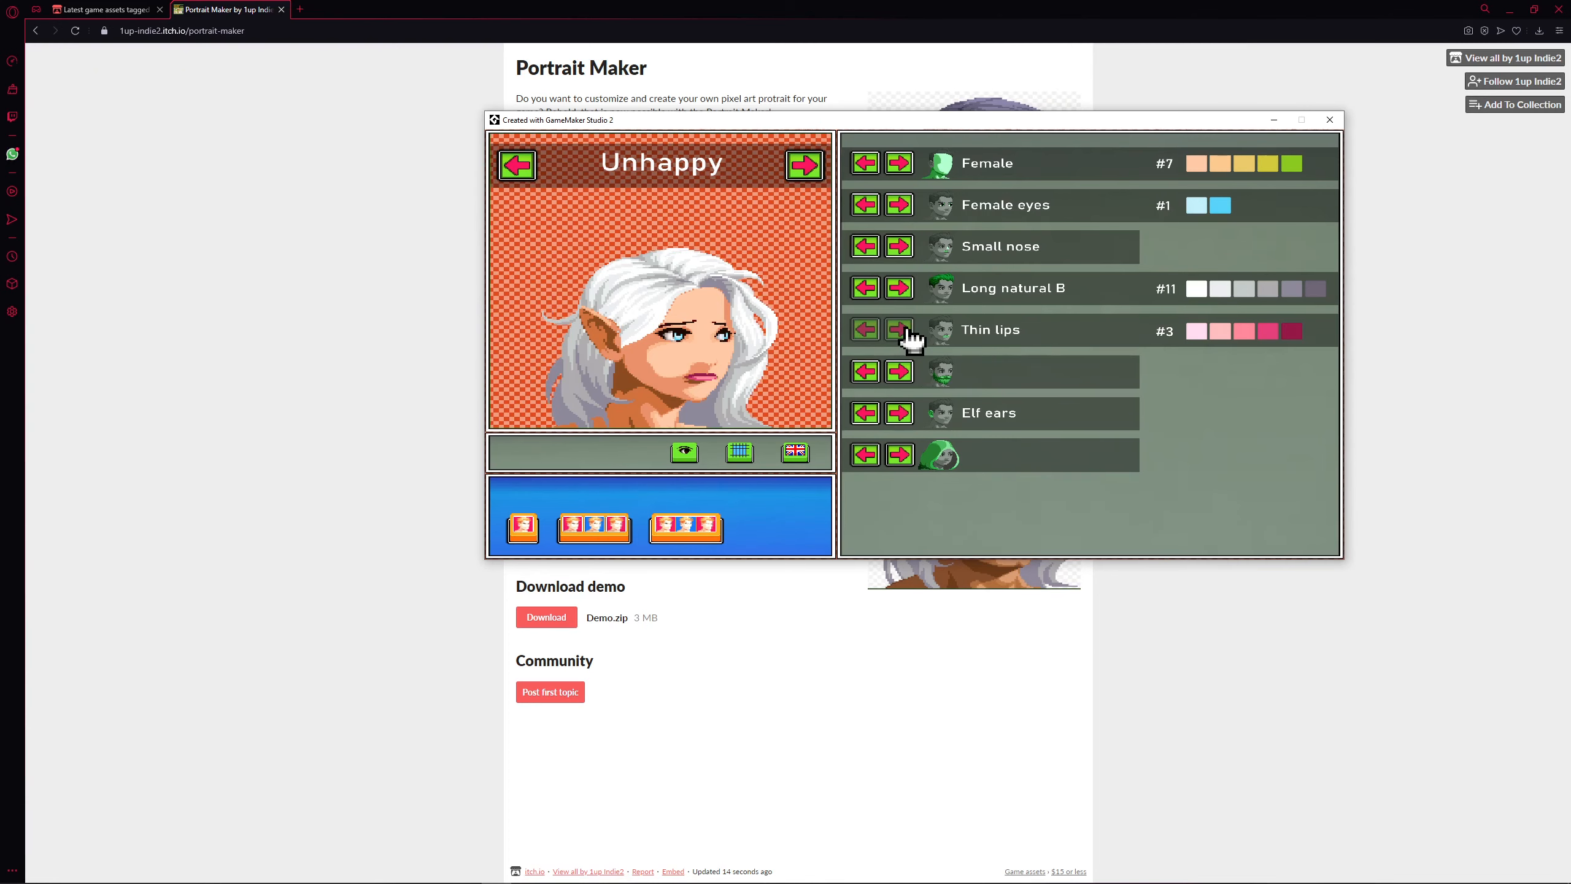
click(864, 329)
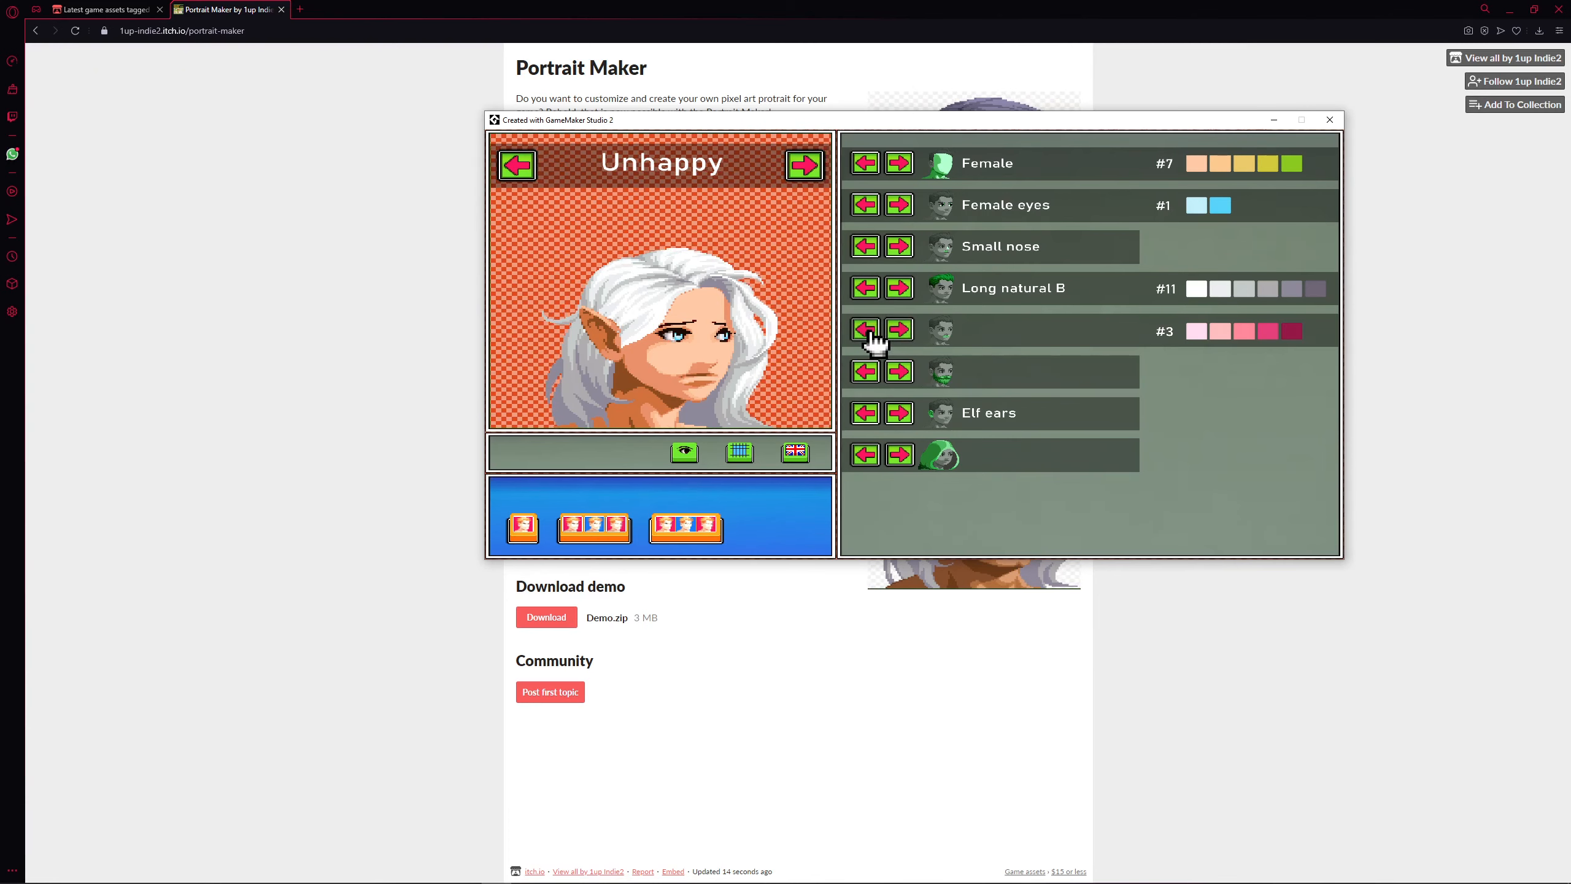
click(897, 331)
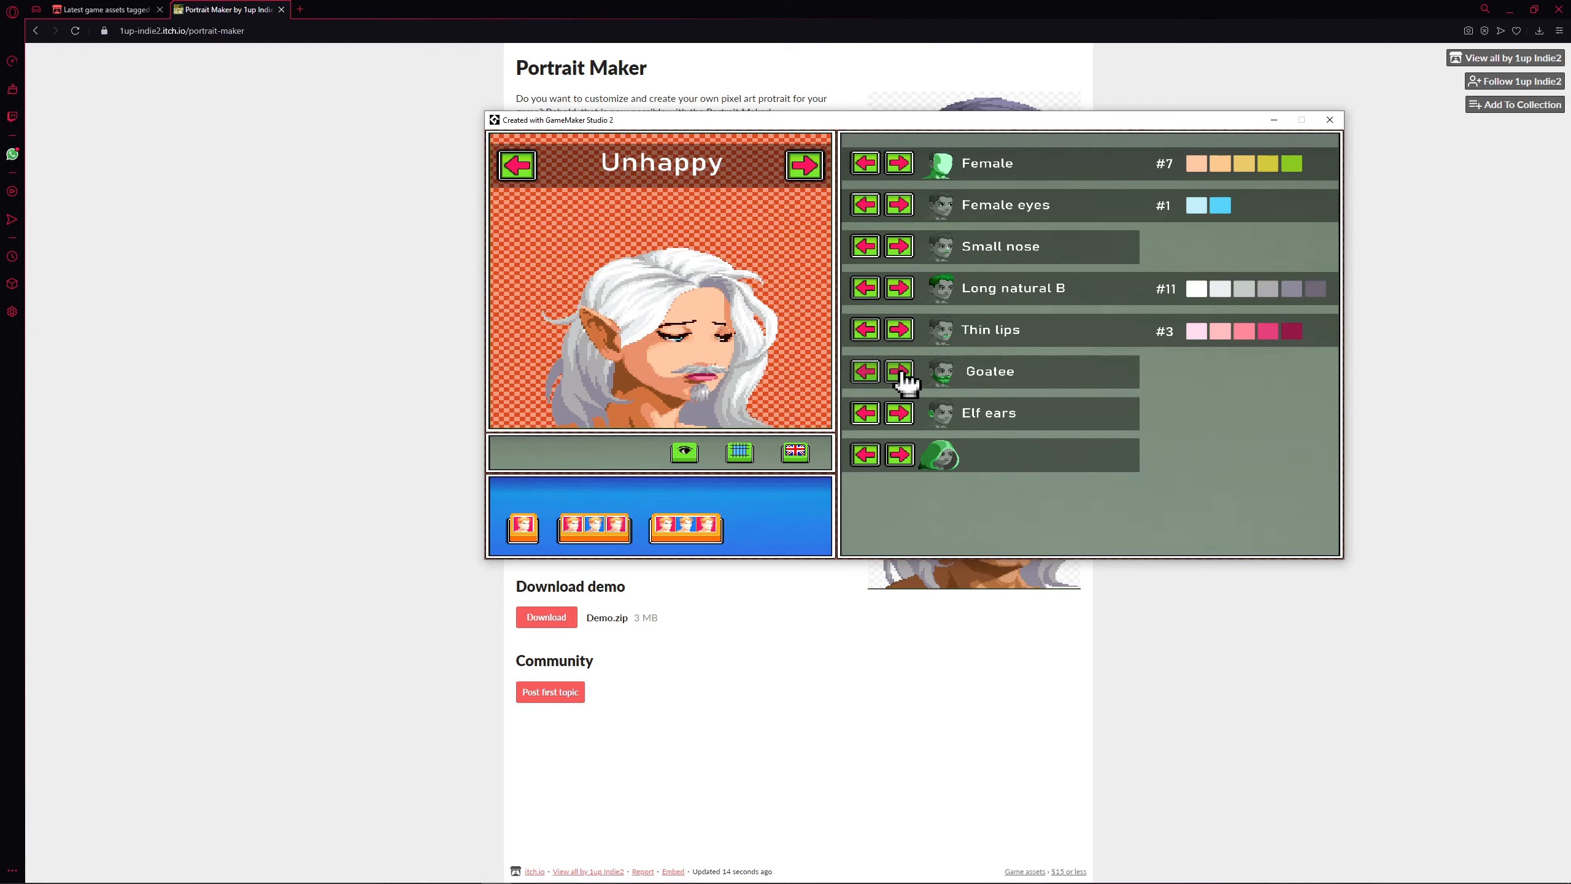
click(897, 372)
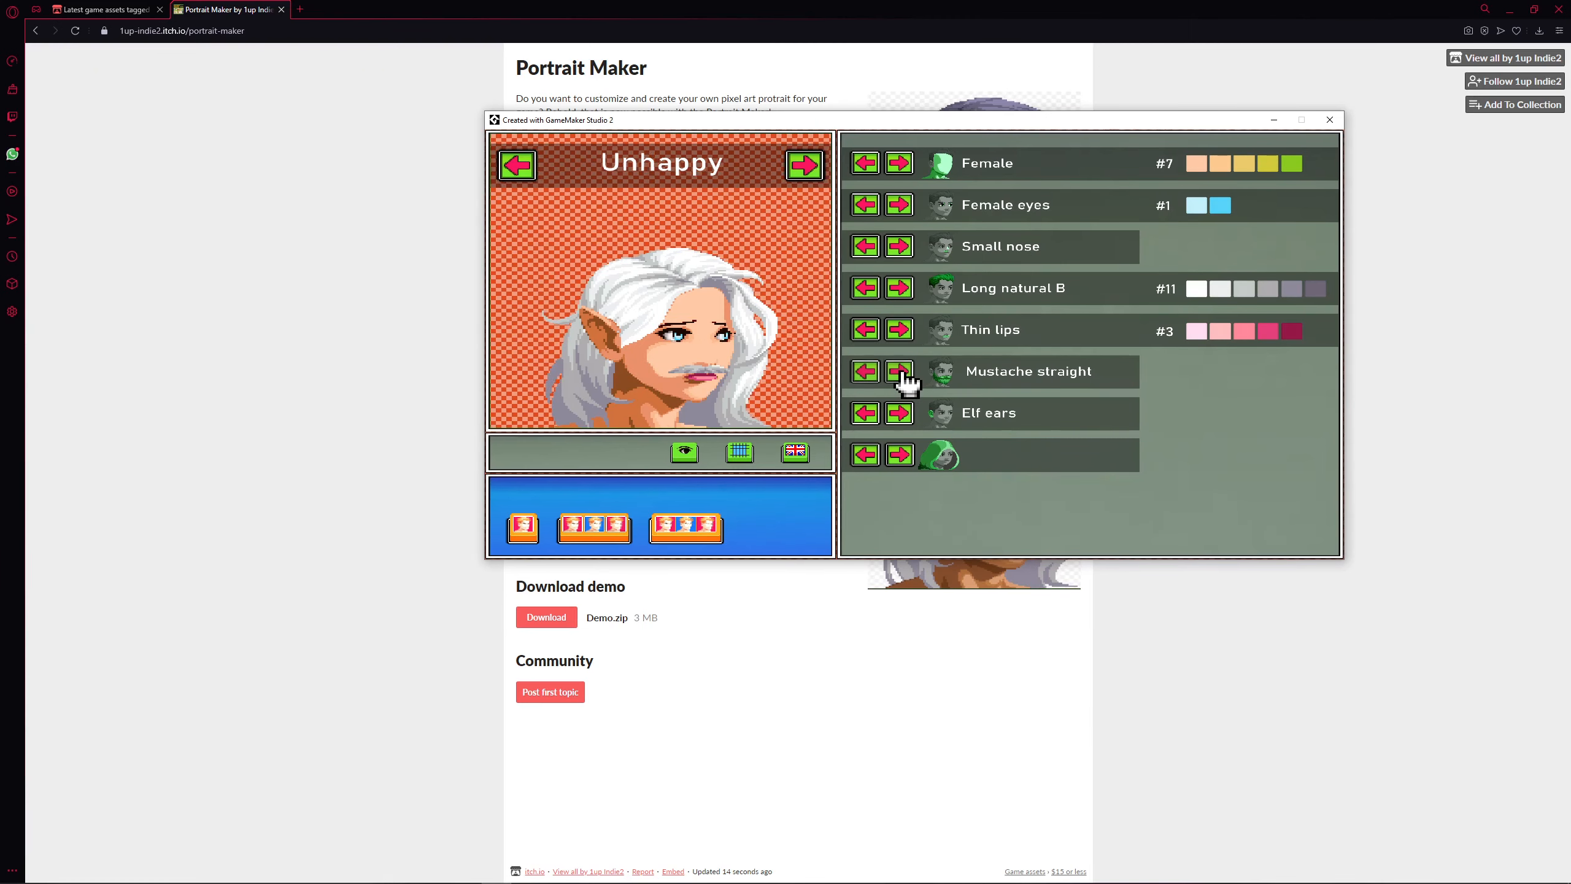
click(897, 371)
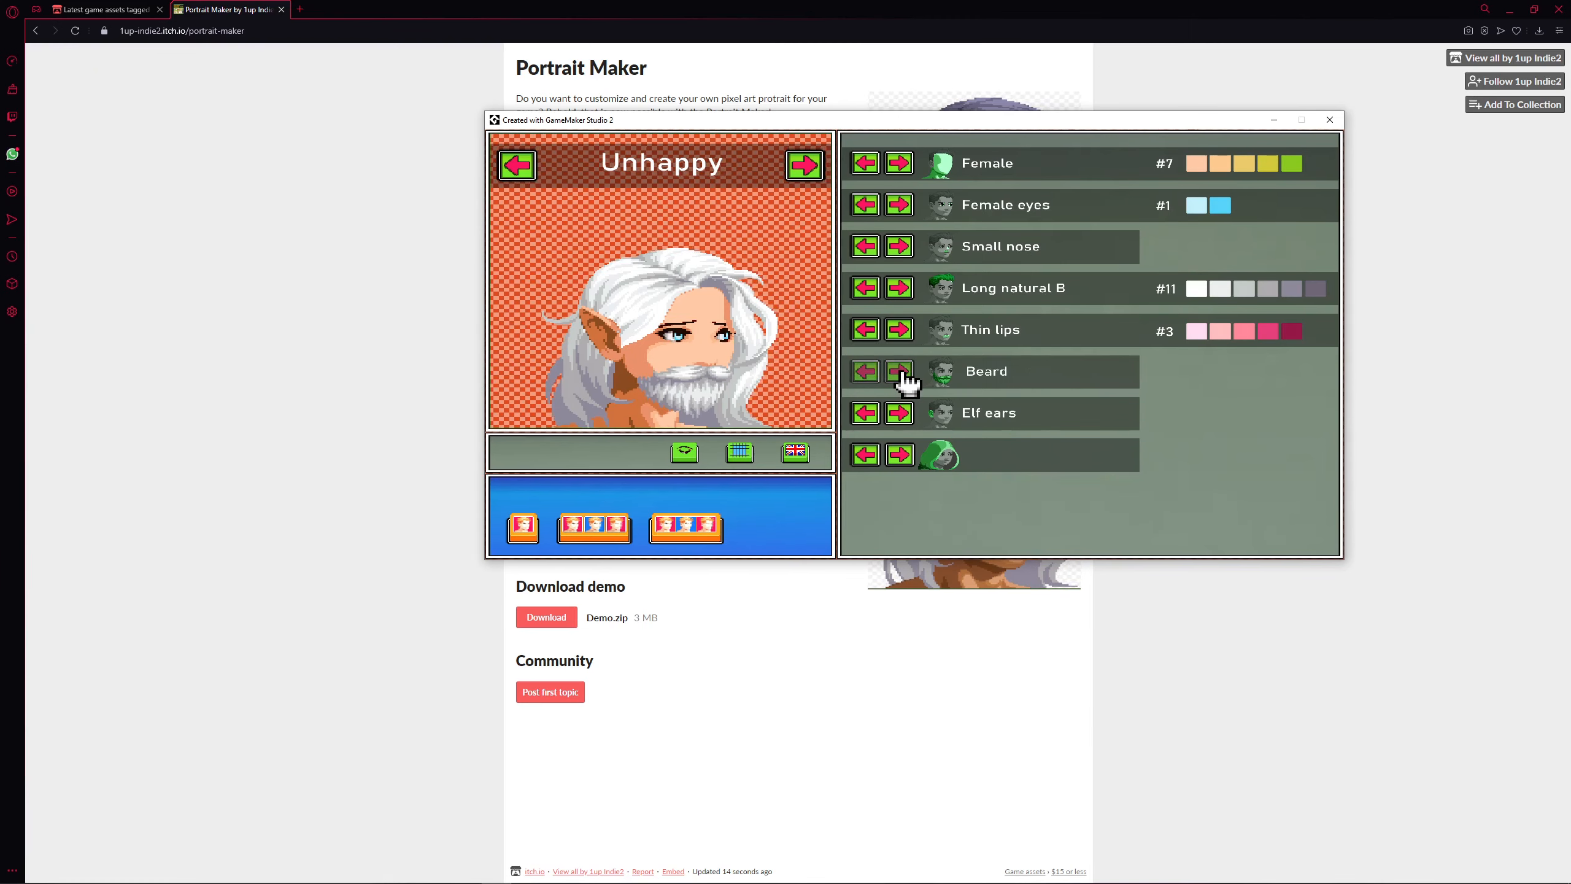
click(864, 370)
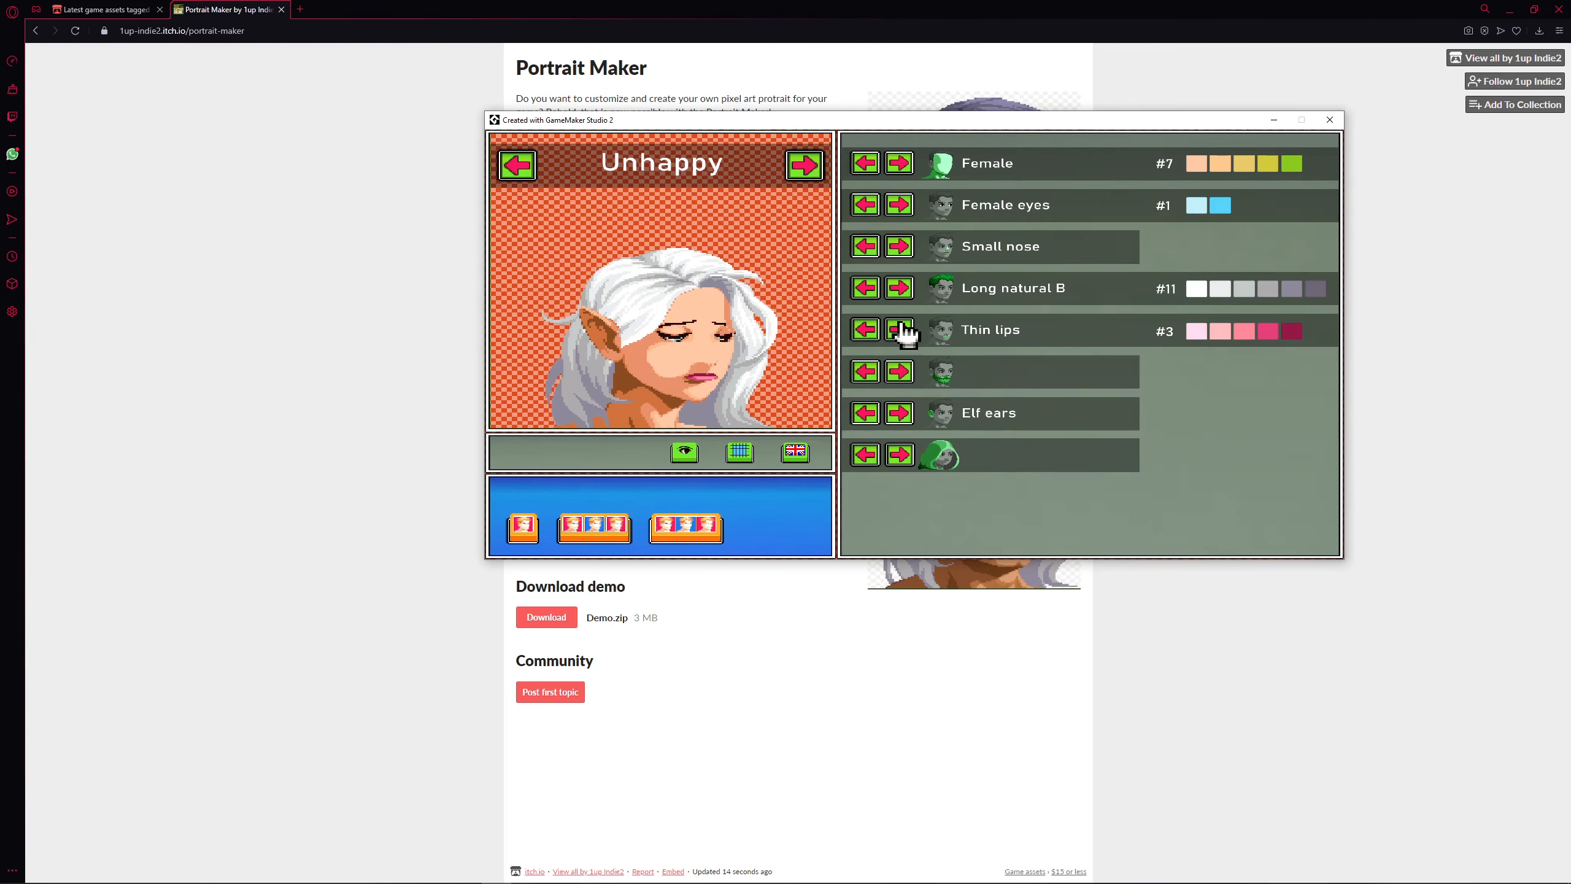
- Cycle the expression through Blush, Smile and Happy to Angry, with pink eye palette #6
click(803, 163)
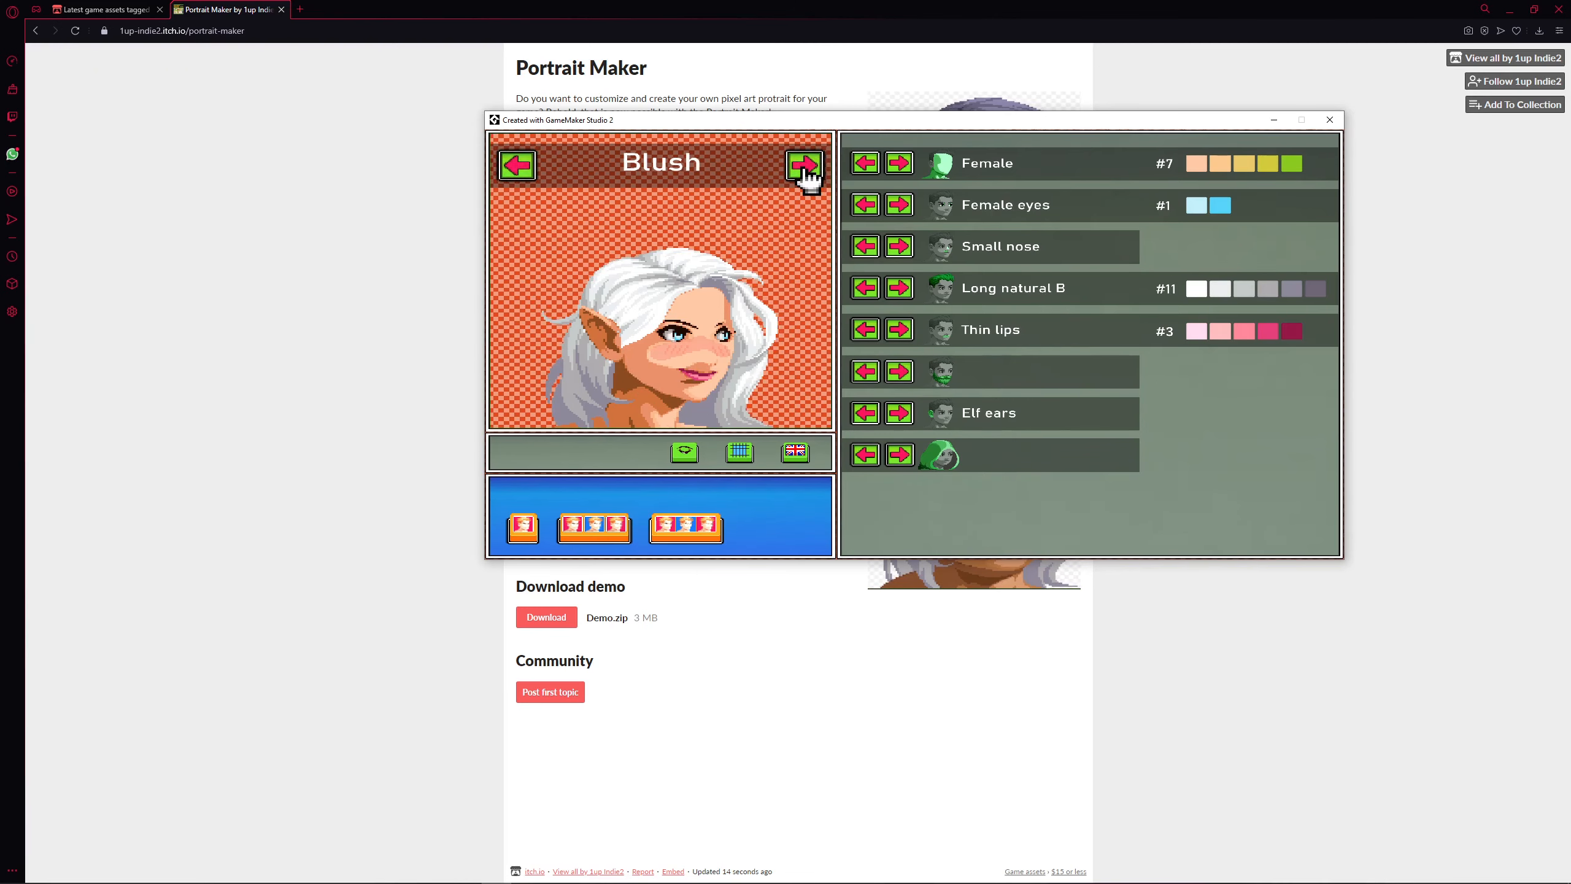
click(803, 165)
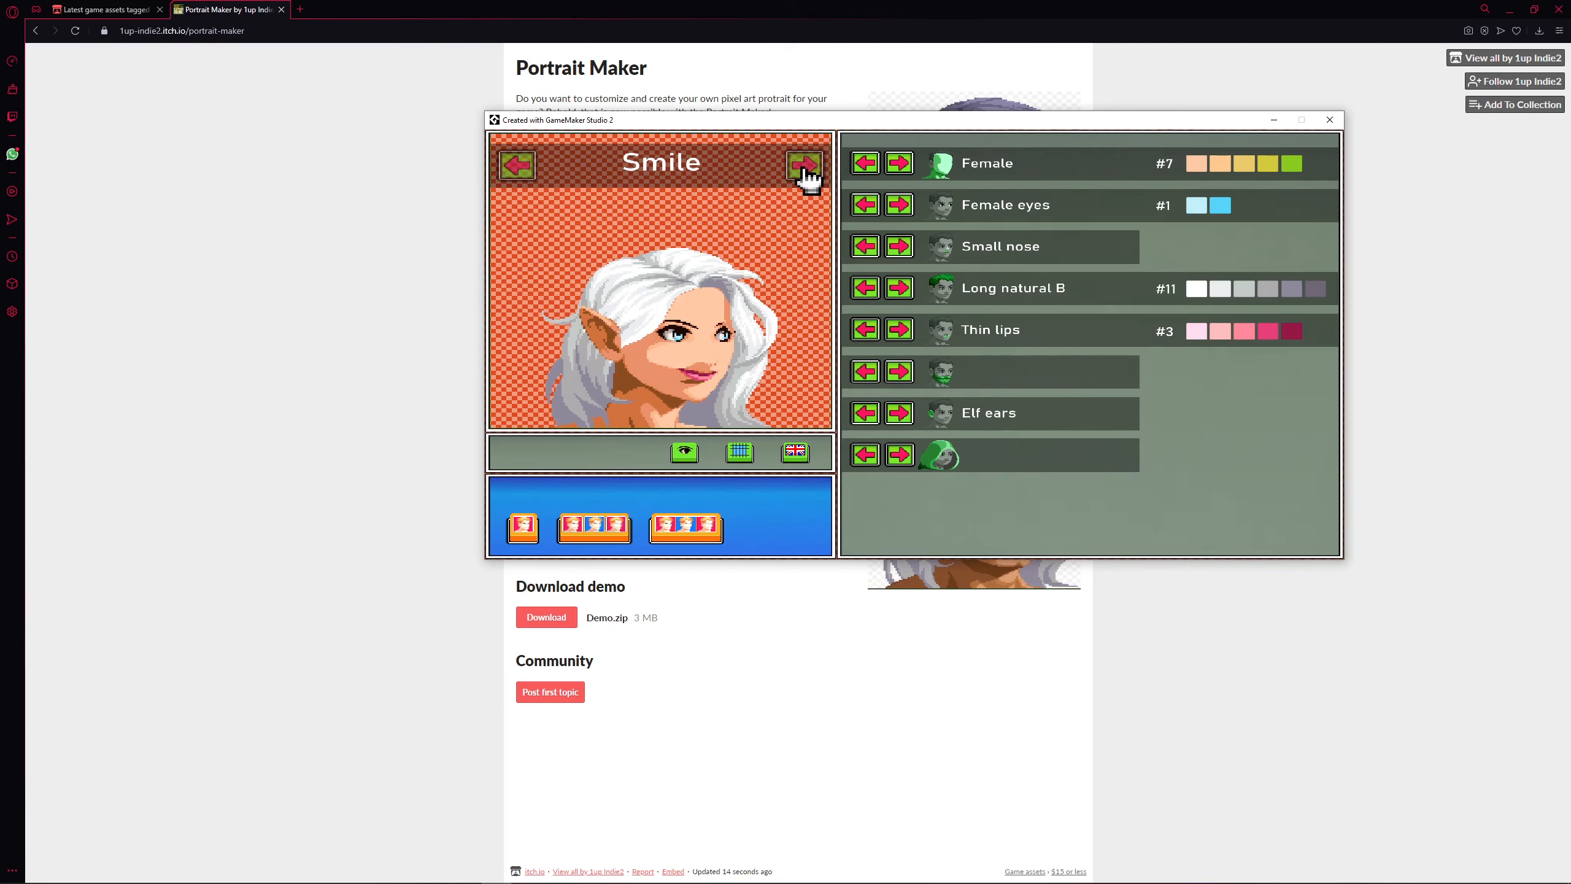
click(803, 165)
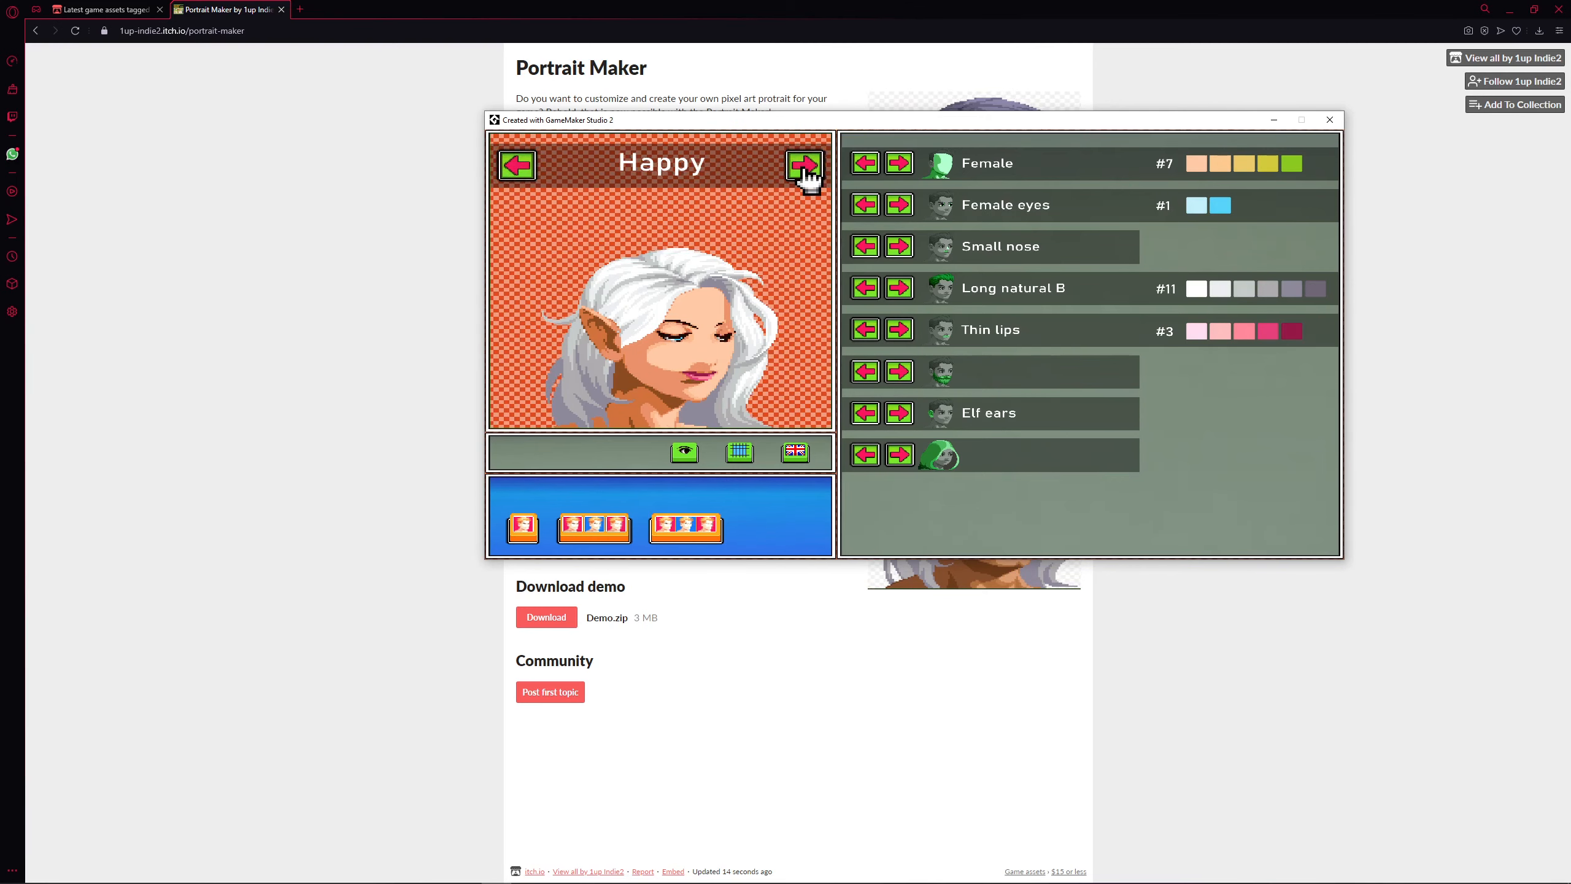
click(804, 165)
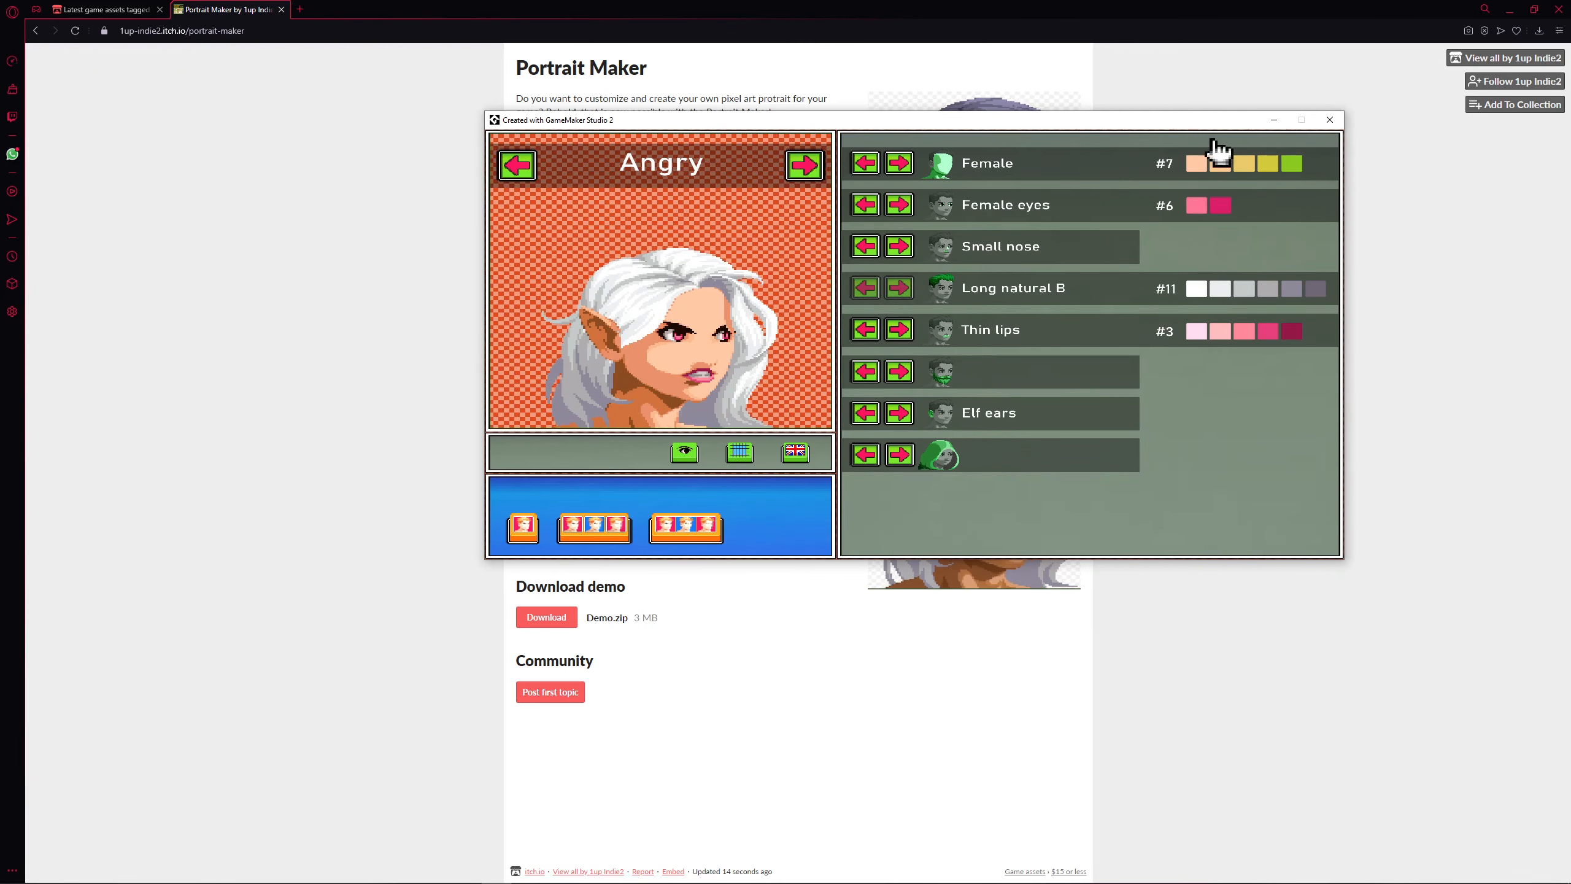
mouse_move(1256, 178)
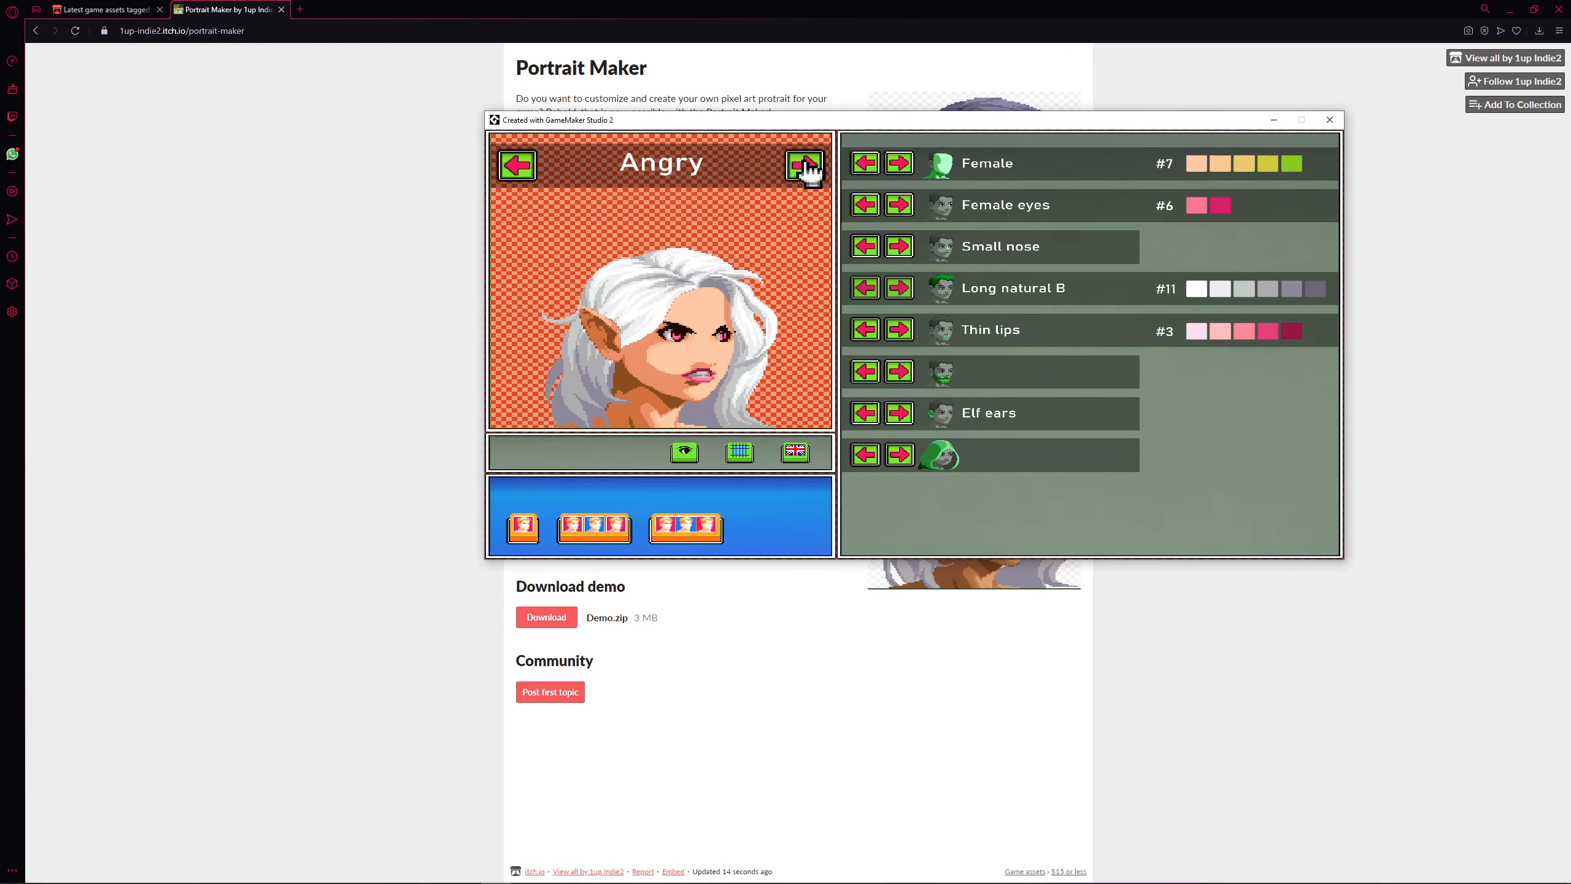
- Move the portrait window further left and slightly lower over the store page
click(803, 164)
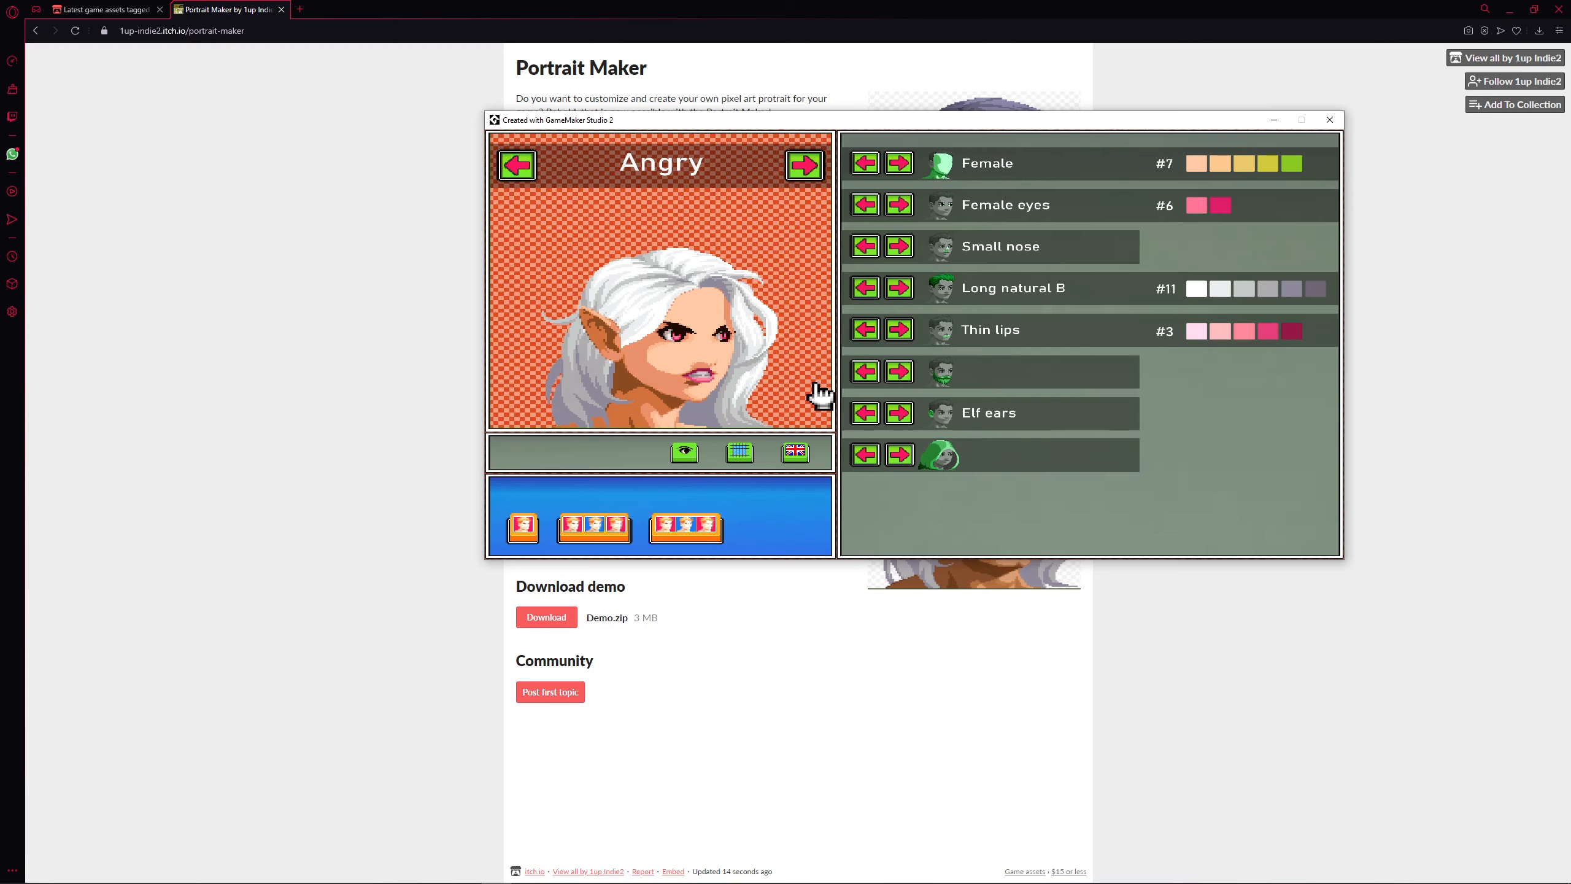
click(863, 454)
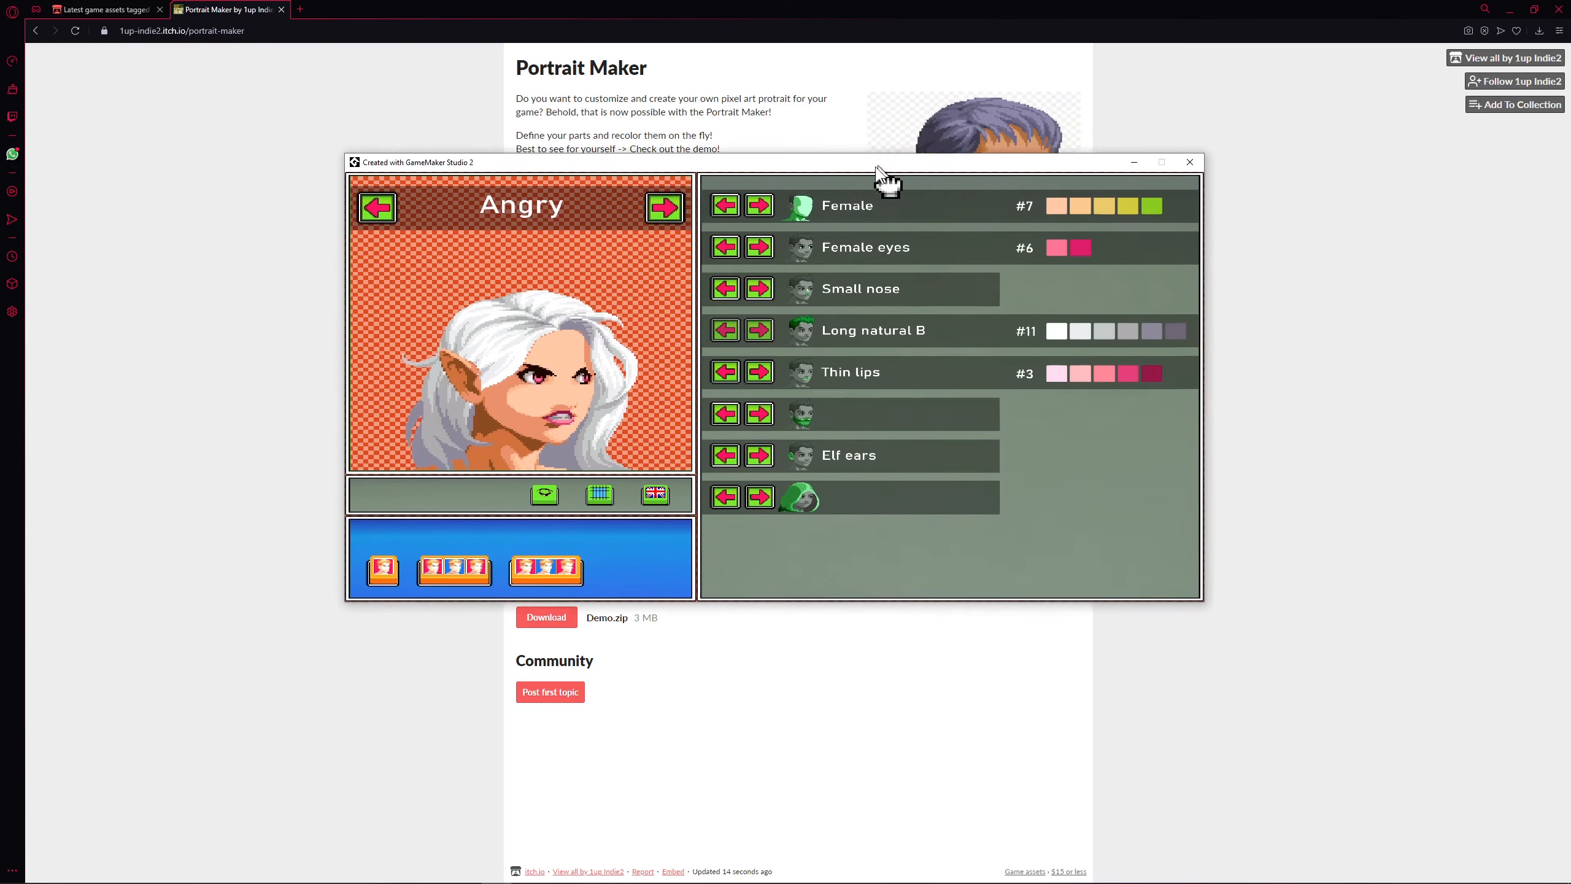
drag(886, 162, 886, 180)
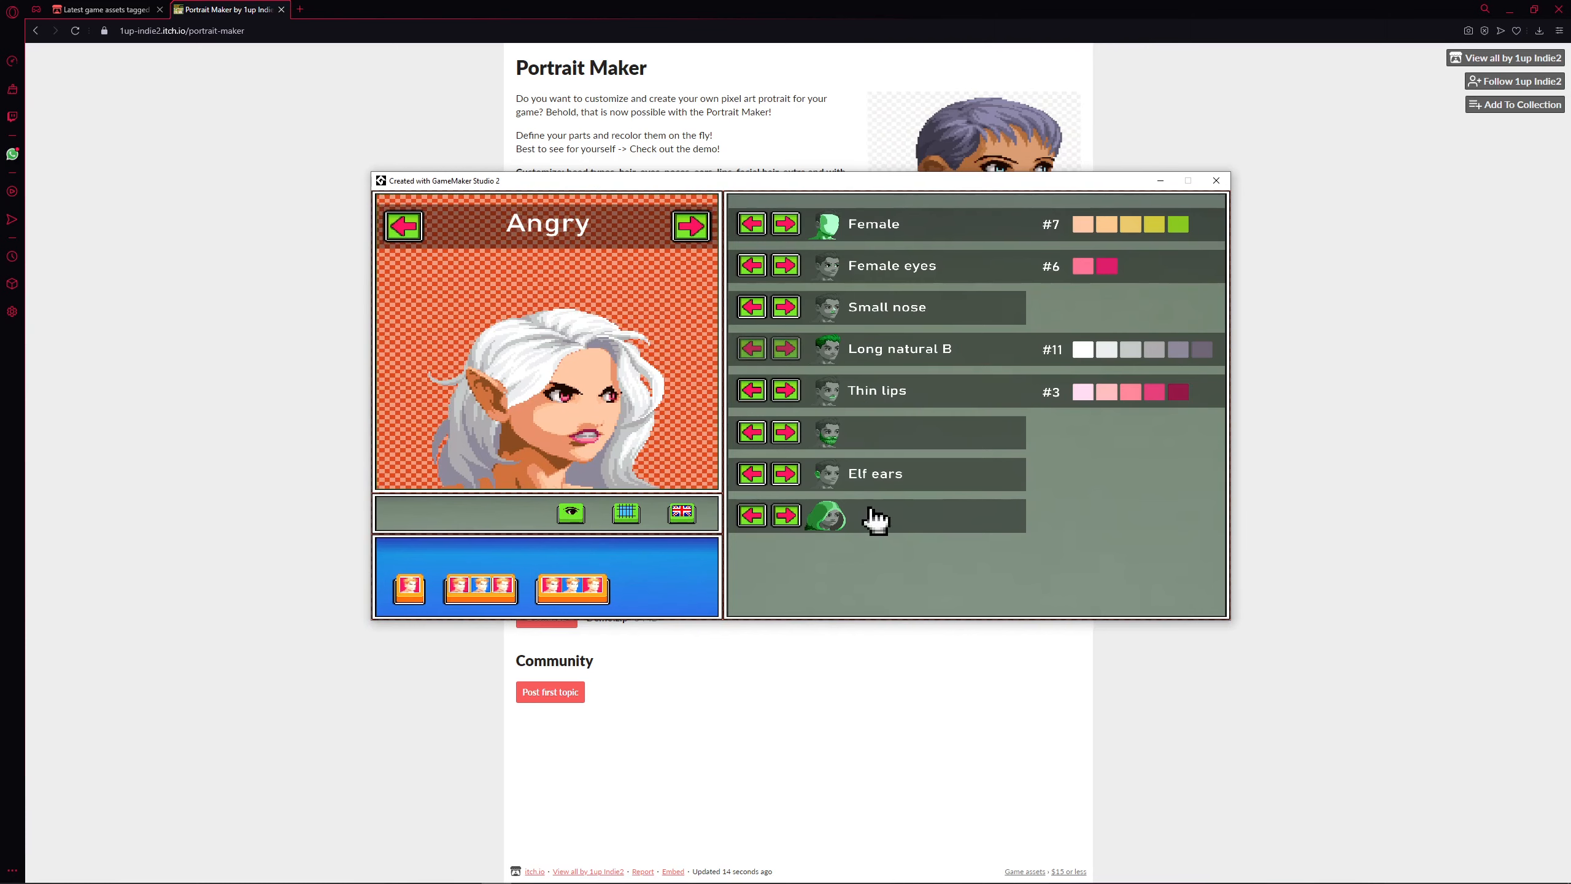